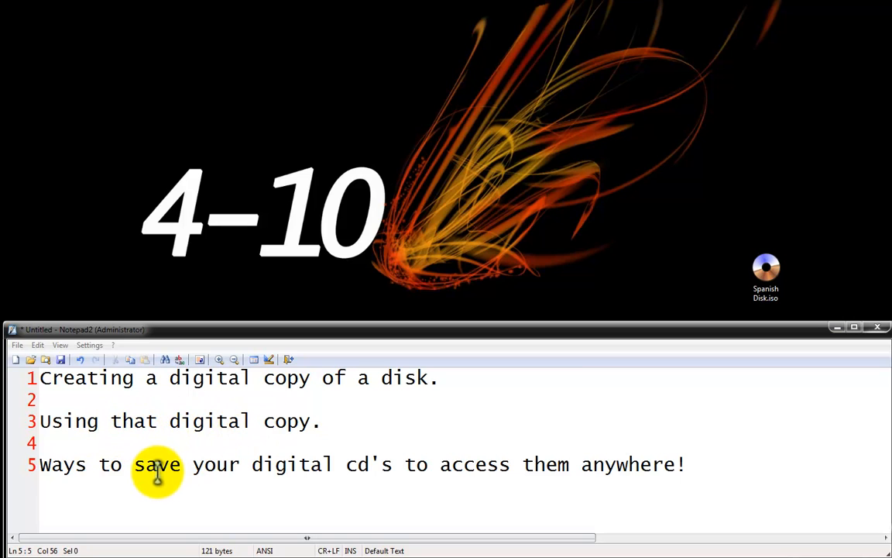
mouse_move(370, 463)
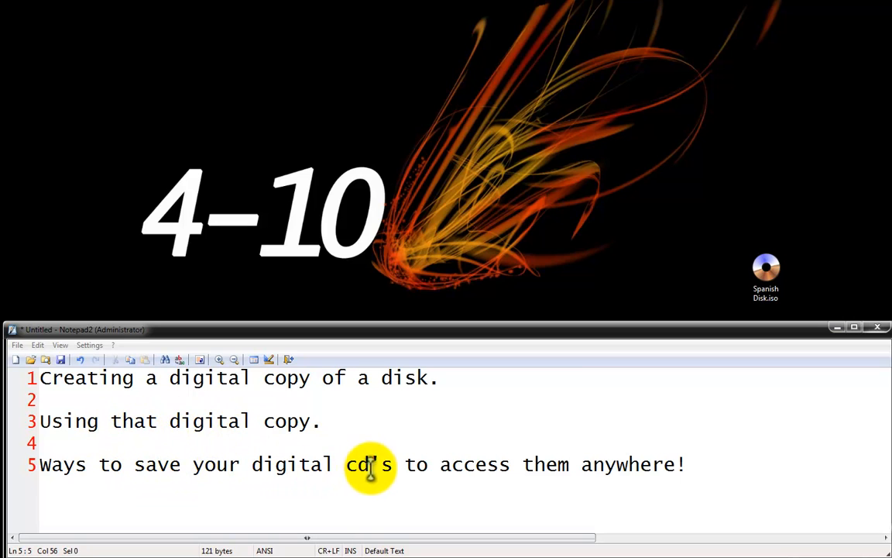
mouse_move(546, 464)
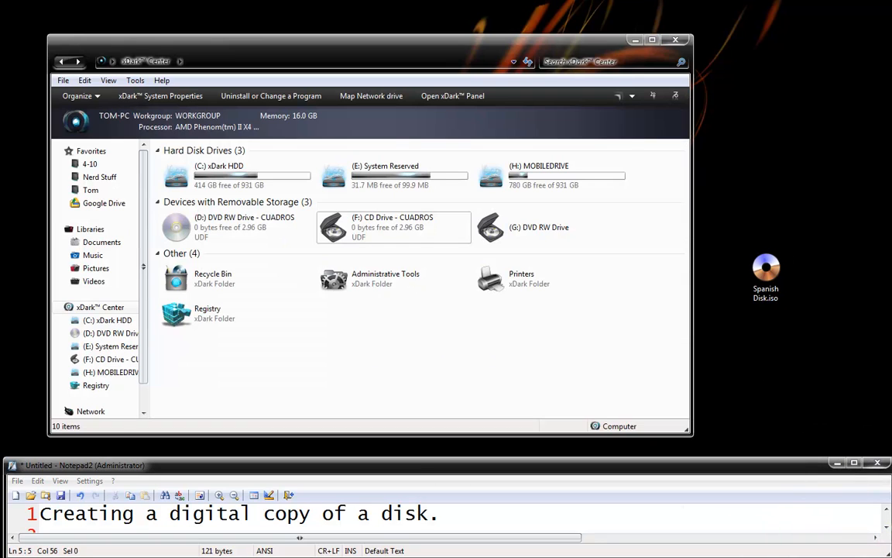
Step: Request a PowerISO image file of the CUADROS DVD in drive D:
click(236, 225)
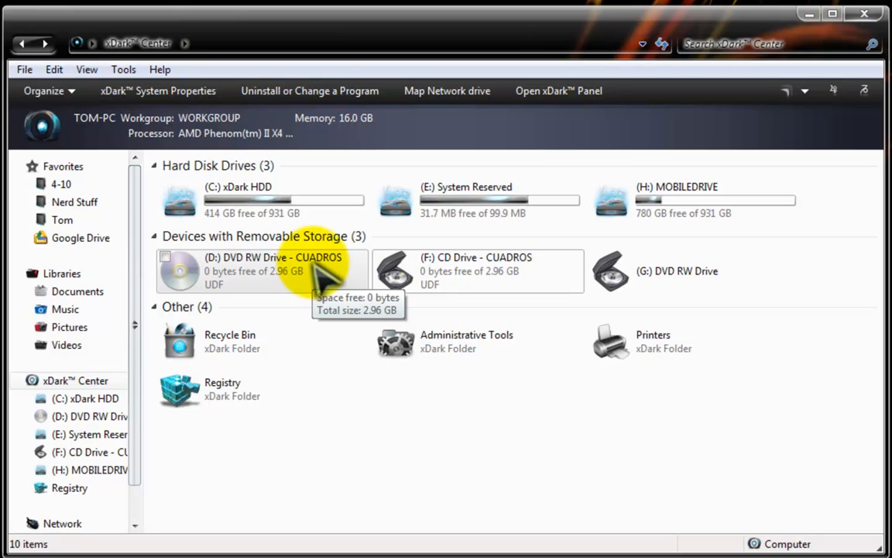
mouse_move(362, 426)
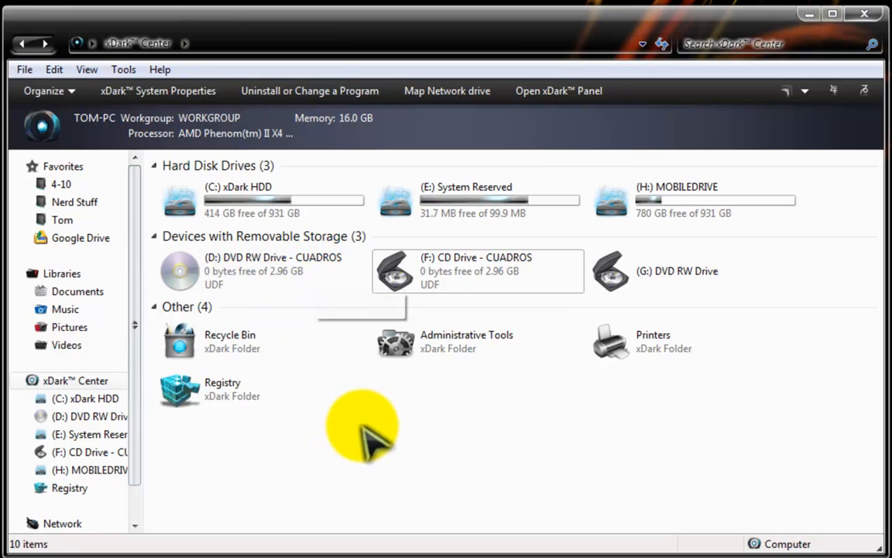
click(180, 271)
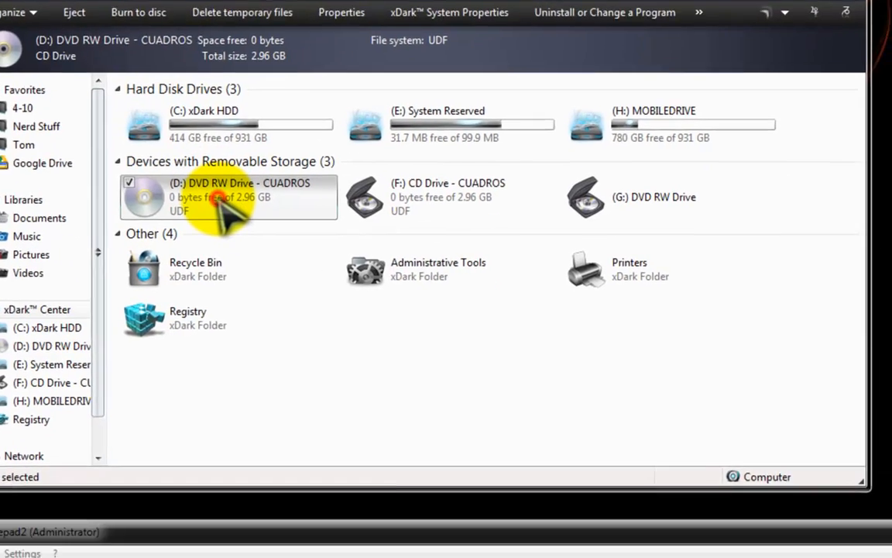
right_click(225, 196)
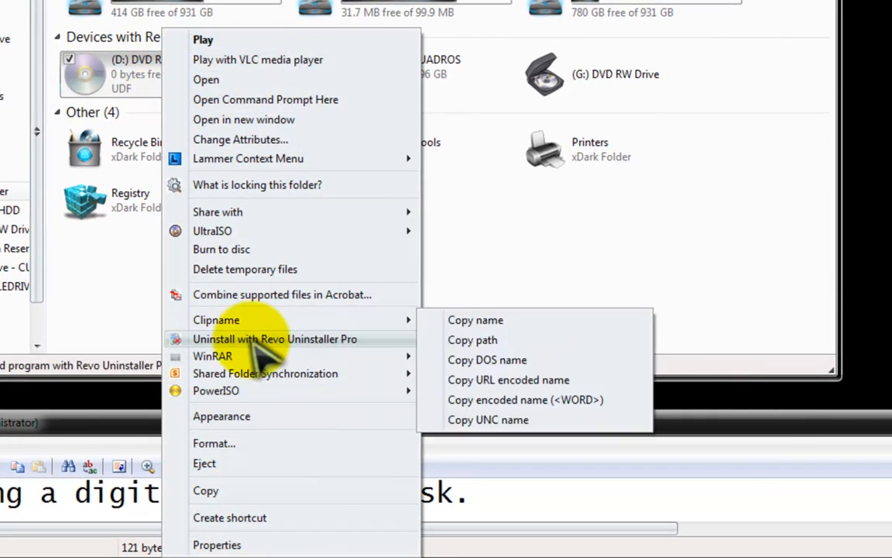
mouse_move(215, 390)
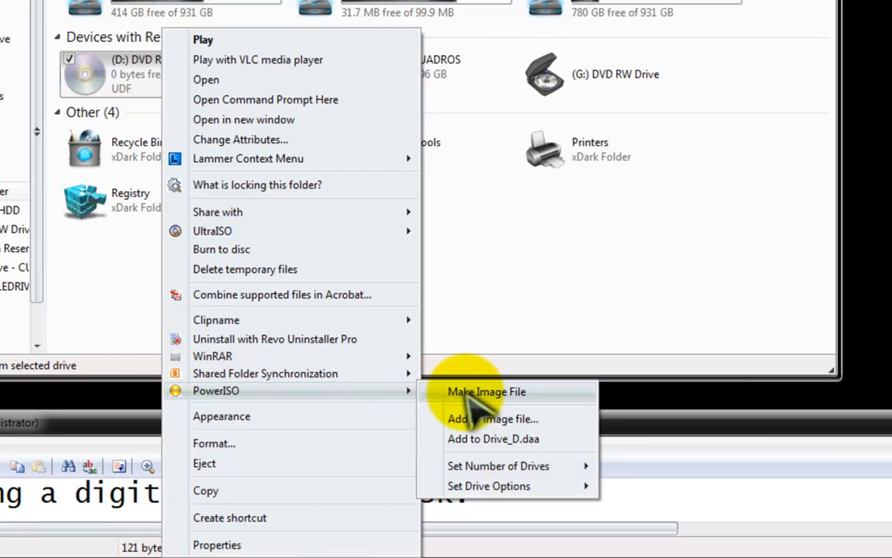
click(486, 392)
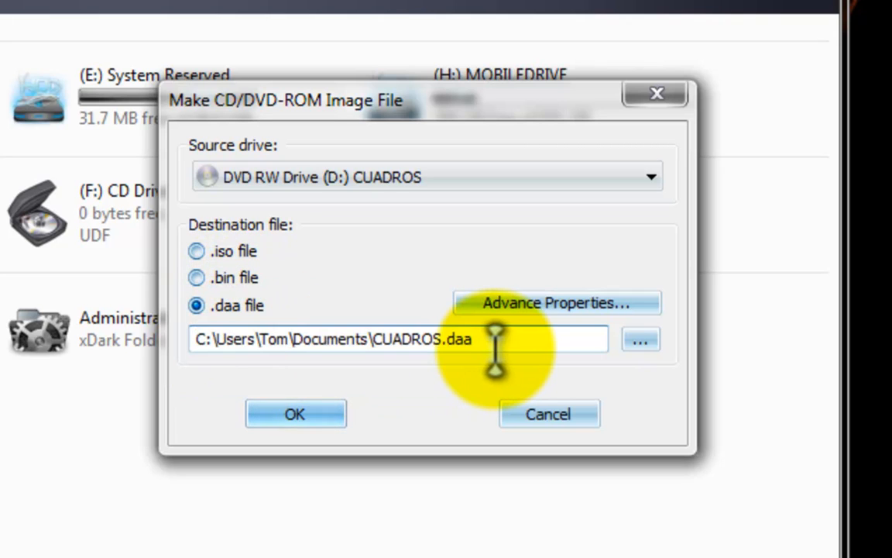
mouse_move(449, 317)
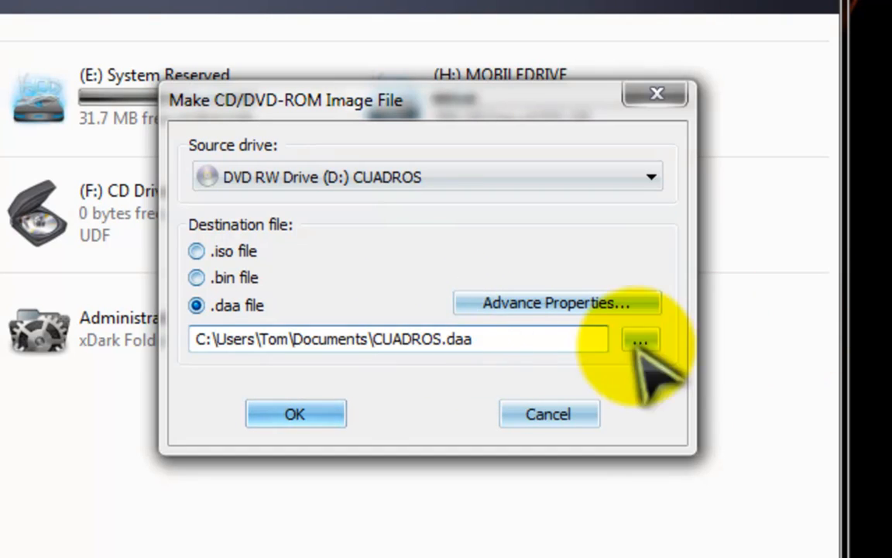
mouse_move(548, 414)
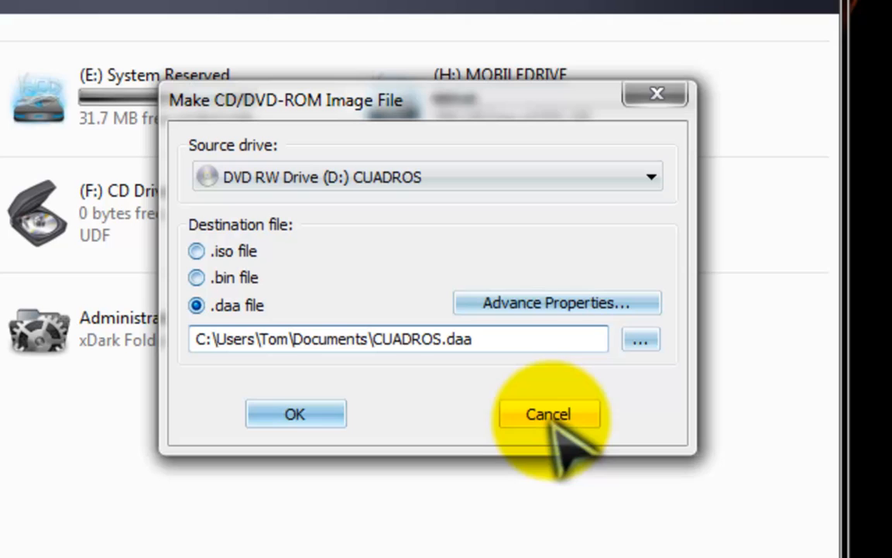
mouse_move(395, 256)
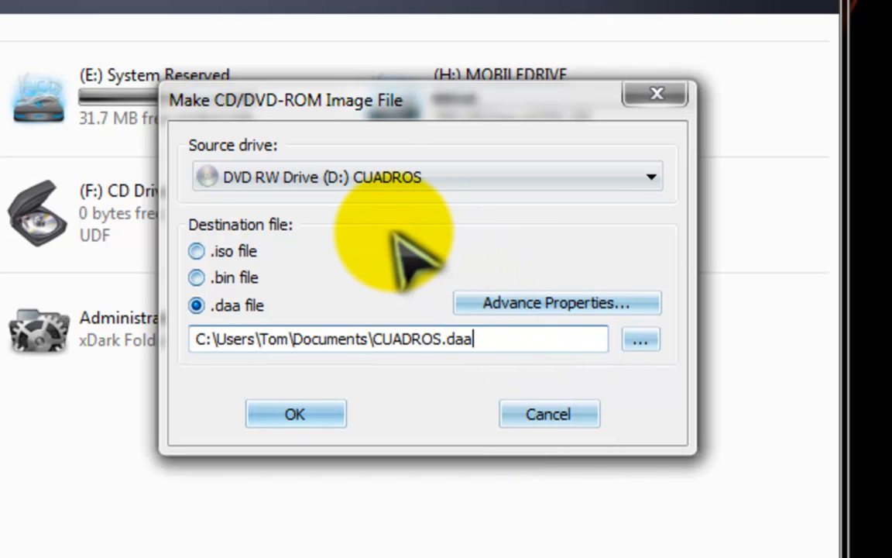
click(196, 251)
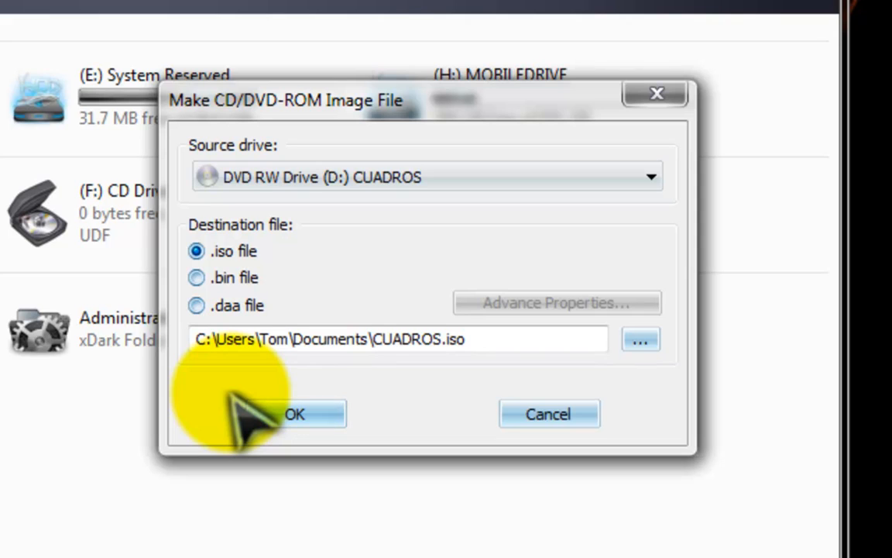
mouse_move(640, 339)
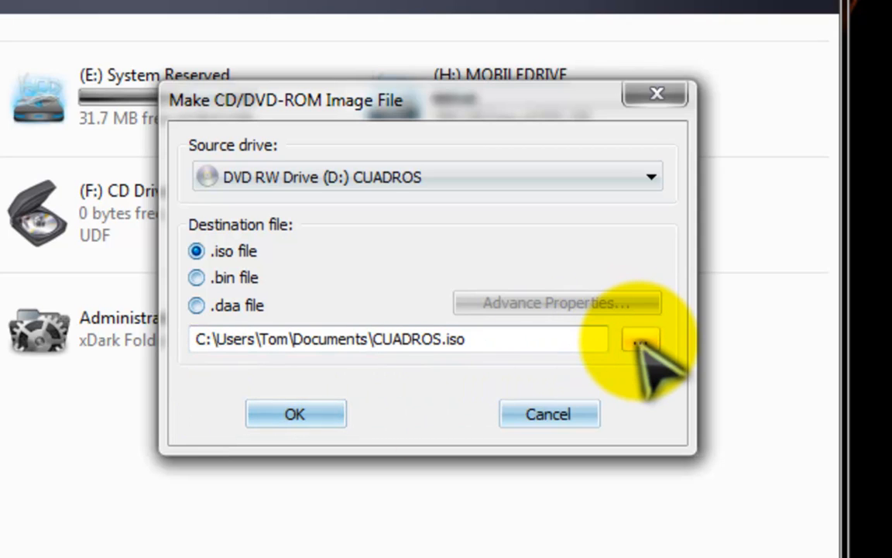
mouse_move(295, 413)
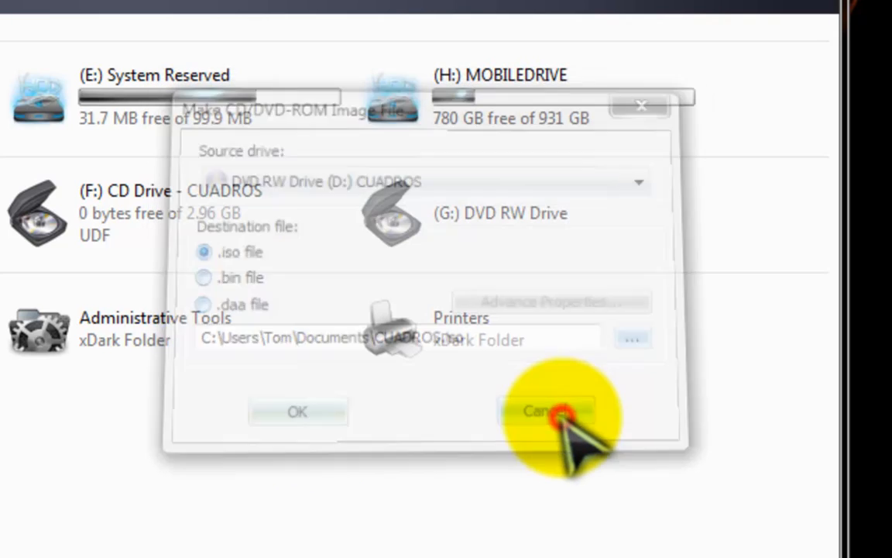
click(549, 411)
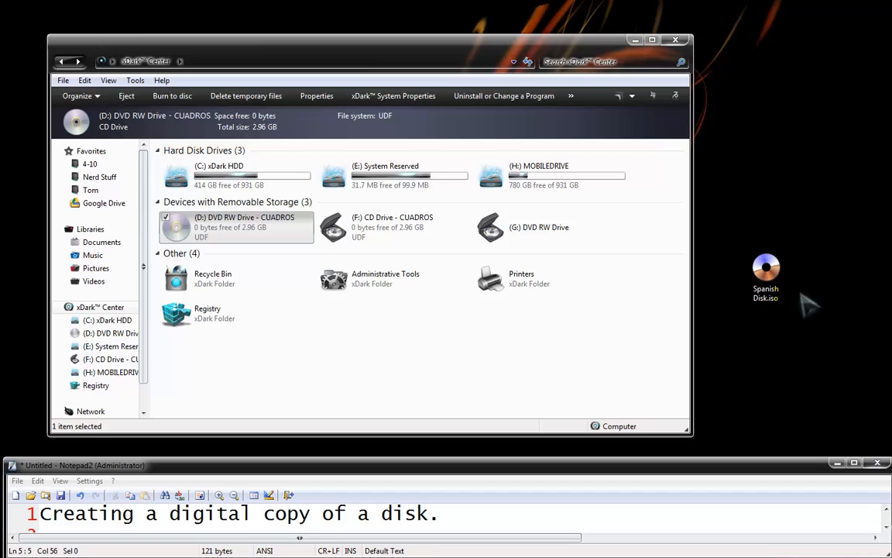
mouse_move(810, 306)
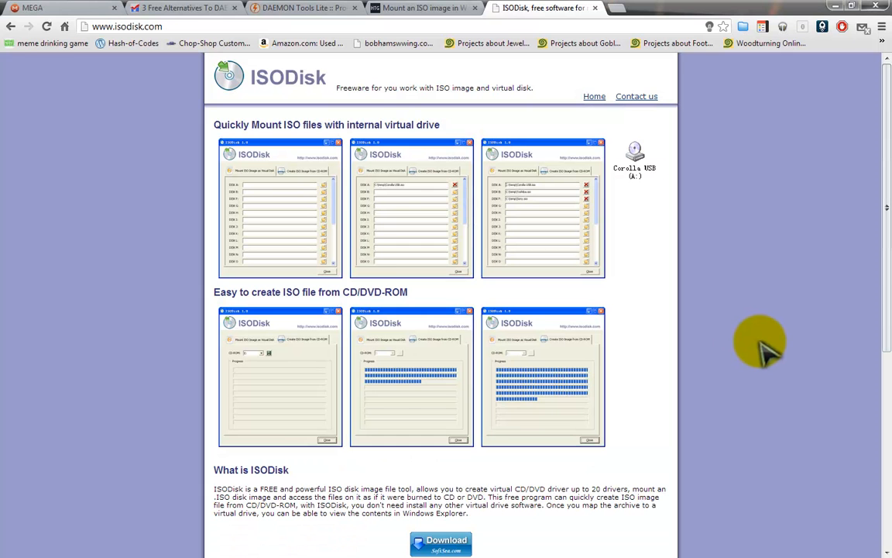
mouse_move(732, 345)
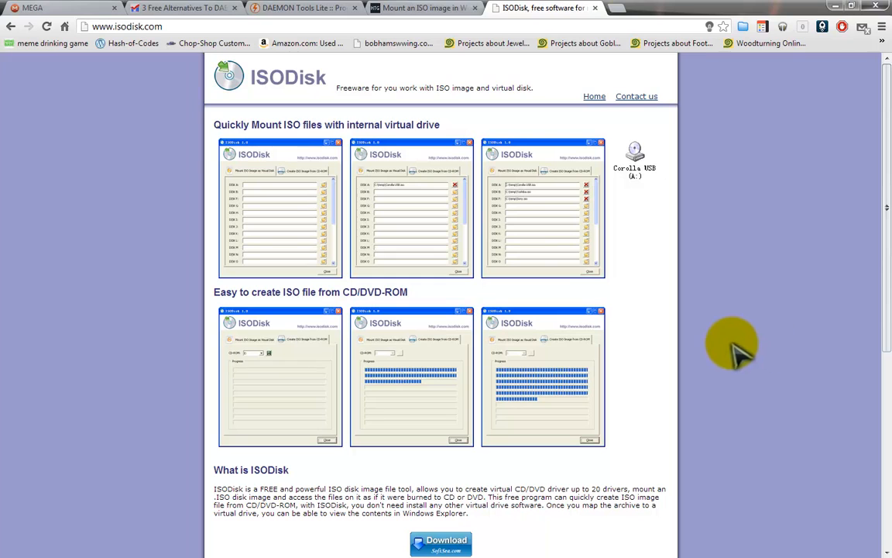
mouse_move(407, 124)
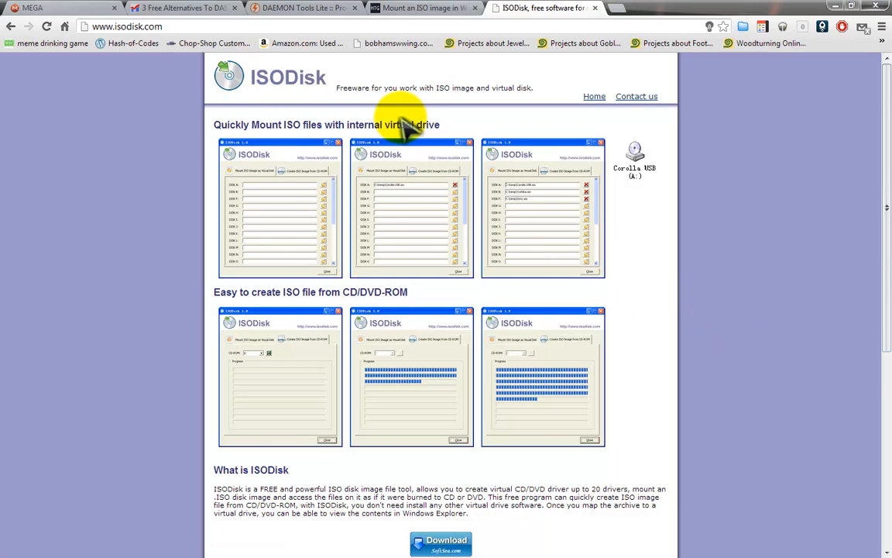
mouse_move(631, 422)
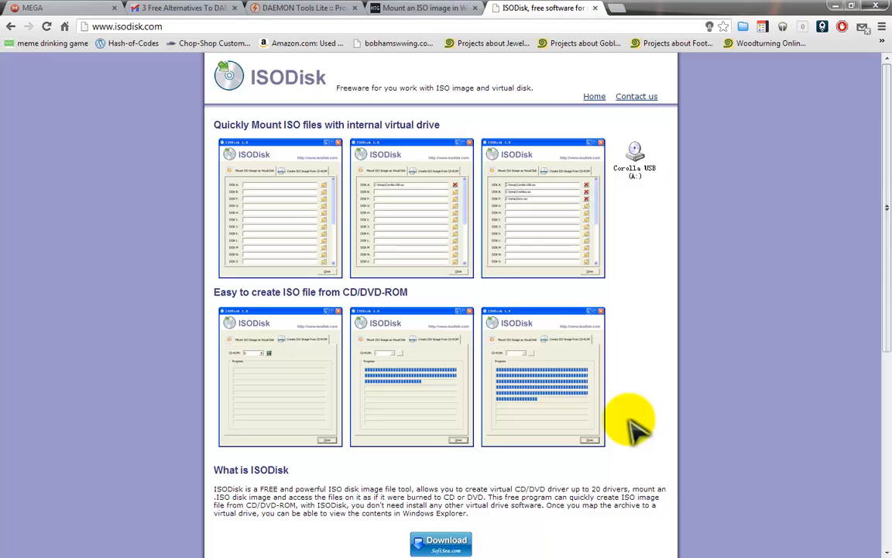
mouse_move(422, 306)
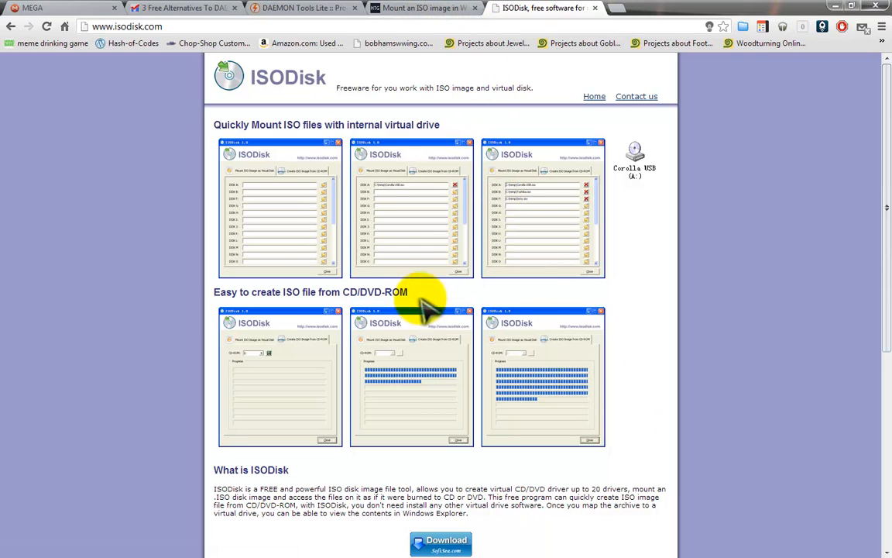
mouse_move(428, 270)
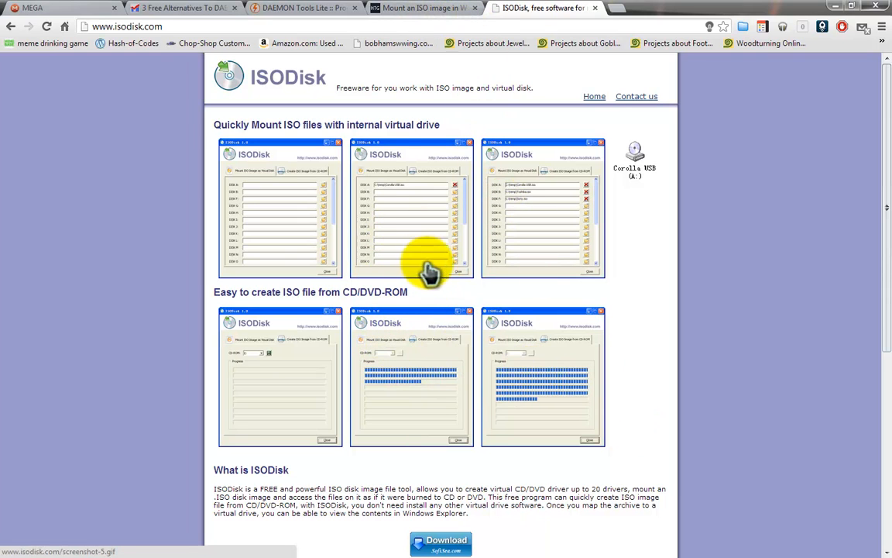
Step: Browse the ISO-mounting article, DAEMON Tools Lite page and alternatives article tabs
click(422, 8)
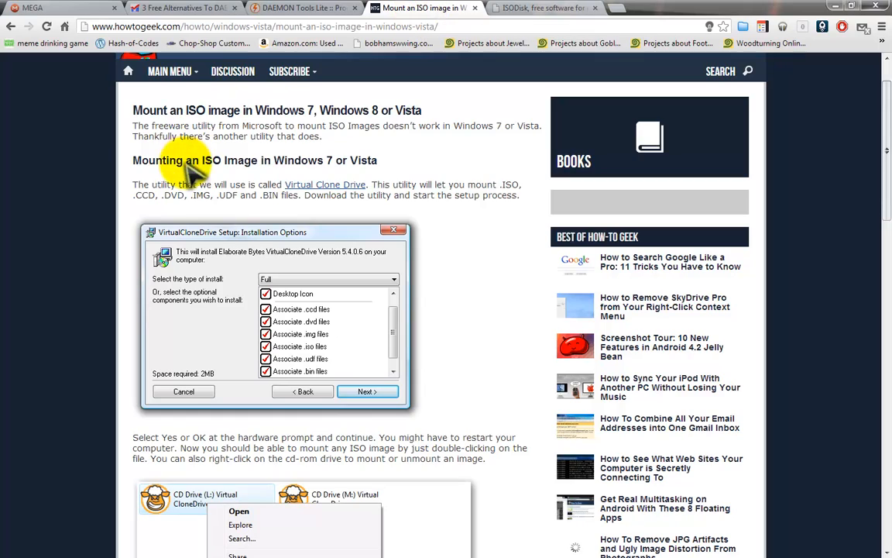
scroll(down, 3)
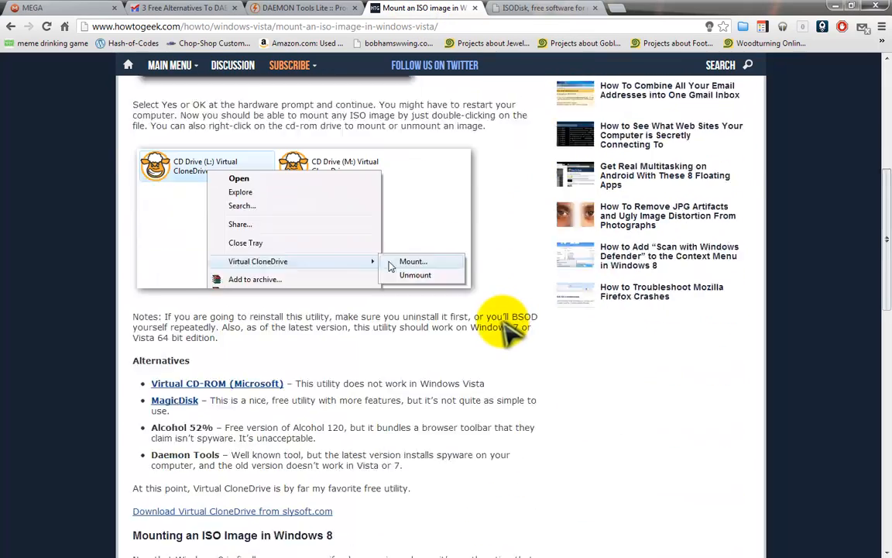
scroll(up, 3)
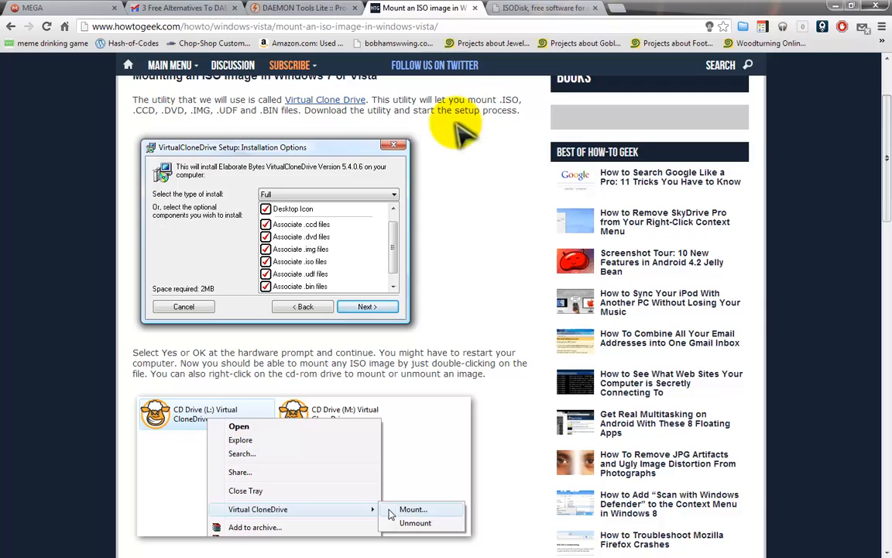
click(302, 7)
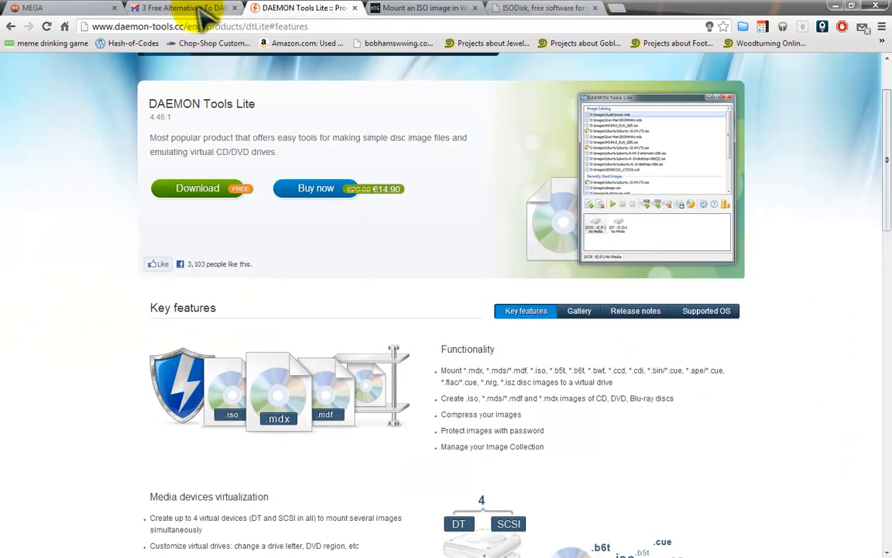
click(185, 8)
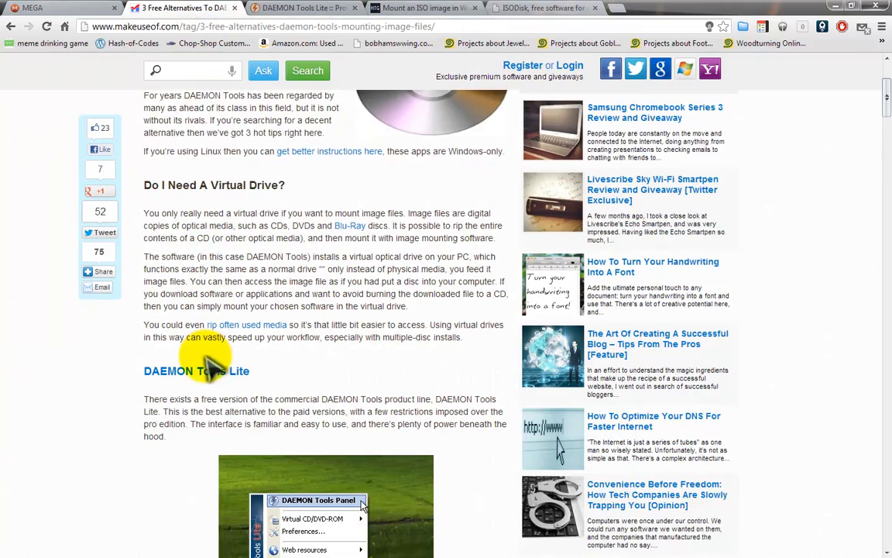
scroll(down, 3)
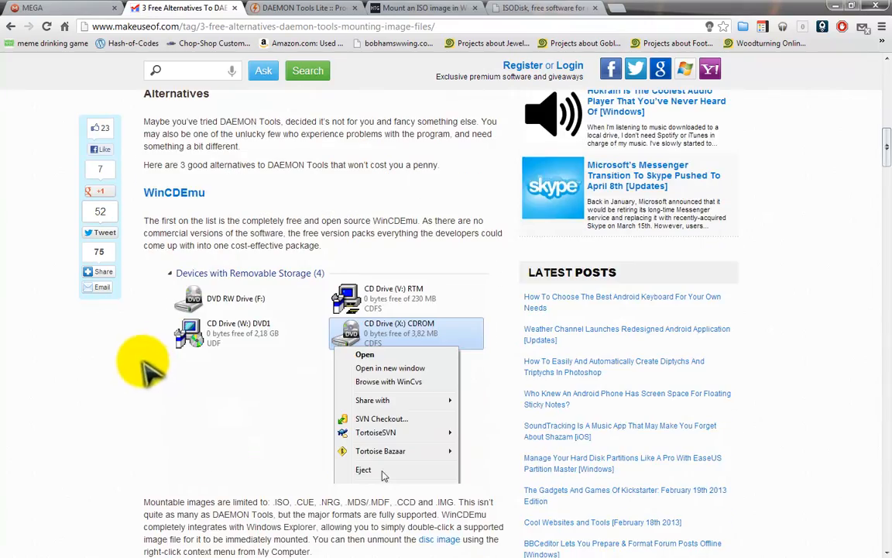
scroll(down, 3)
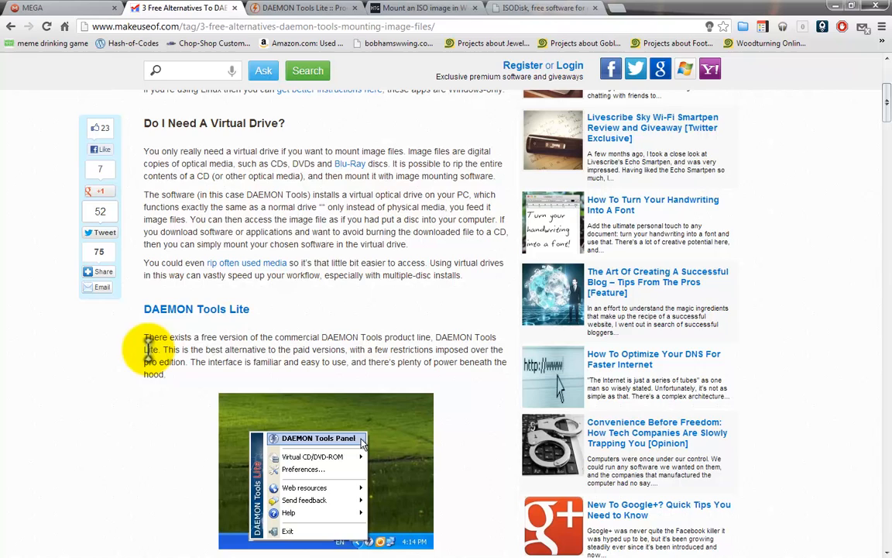
scroll(up, 3)
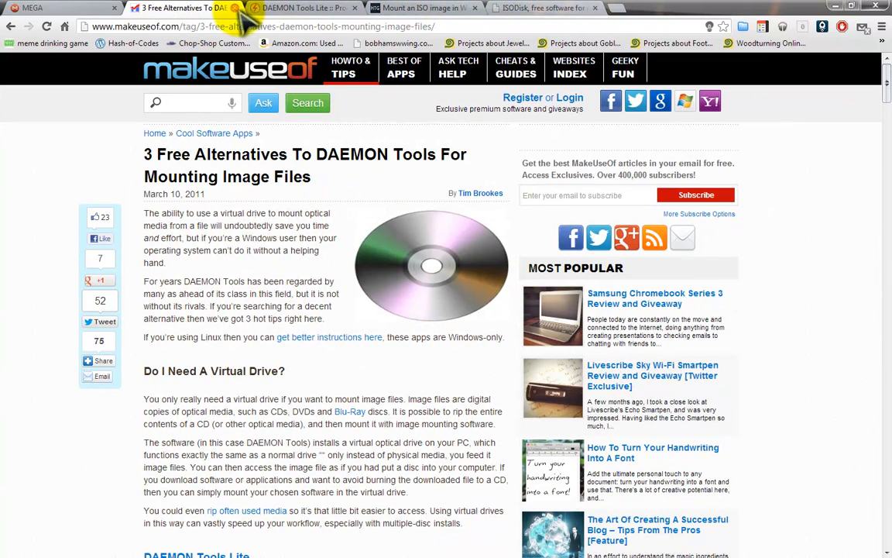
click(542, 8)
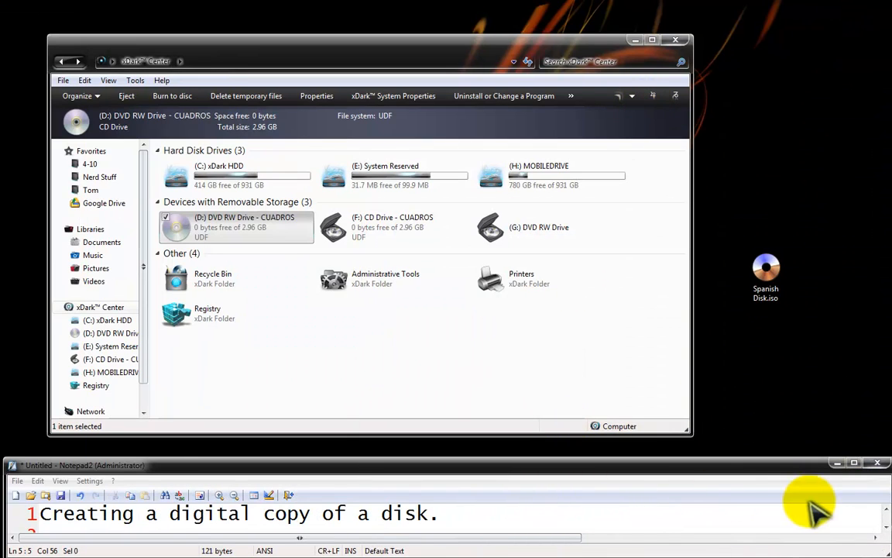
Step: Close the Computer window to reveal Spanish Disk.iso on the desktop
scroll(down, 3)
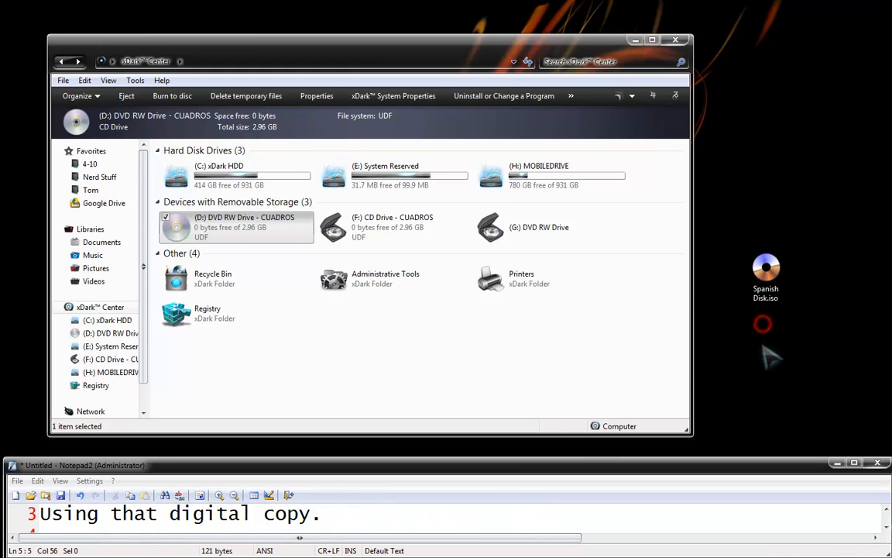
click(765, 275)
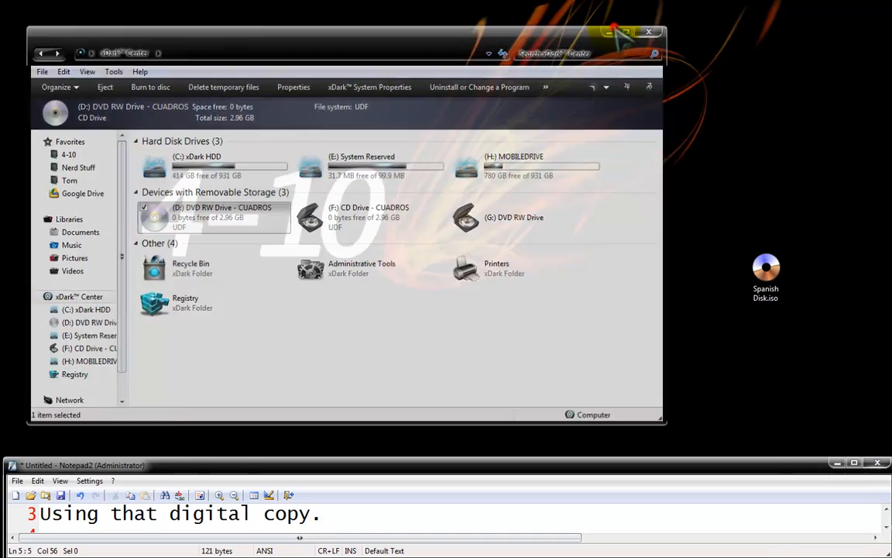
click(648, 32)
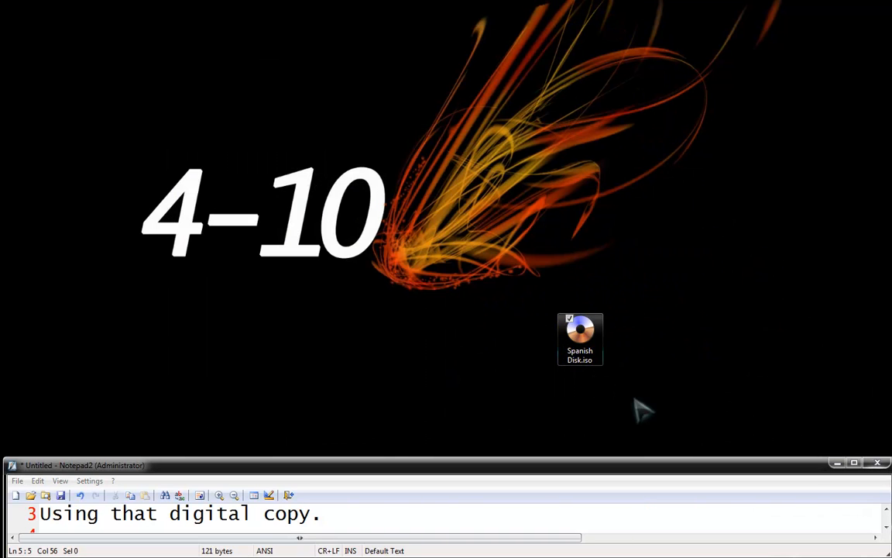
Step: Set PowerISO to 1 virtual drive and mount Spanish Disk.iso to drive I:
right_click(580, 339)
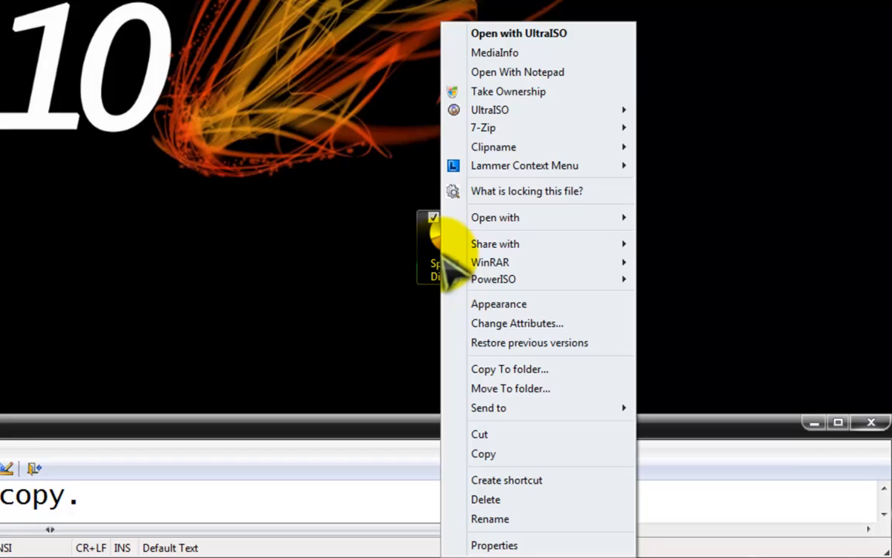
mouse_move(494, 279)
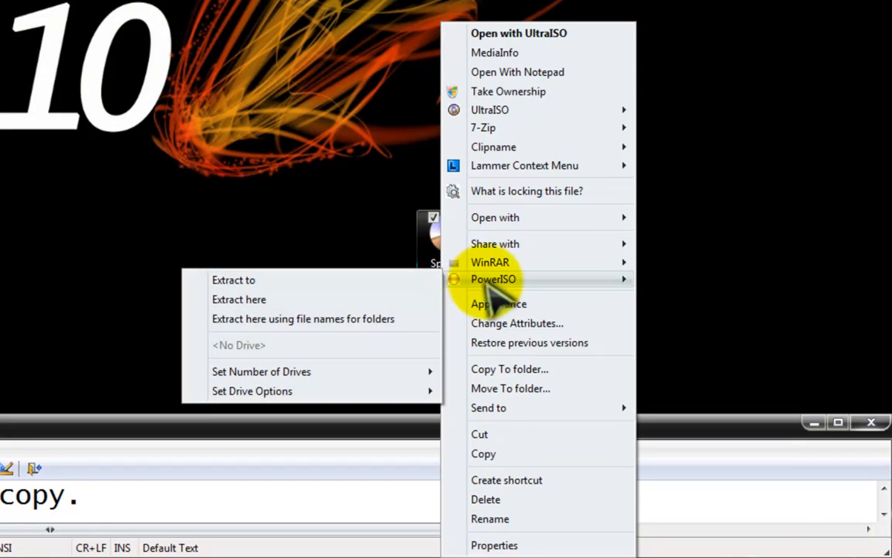
mouse_move(345, 364)
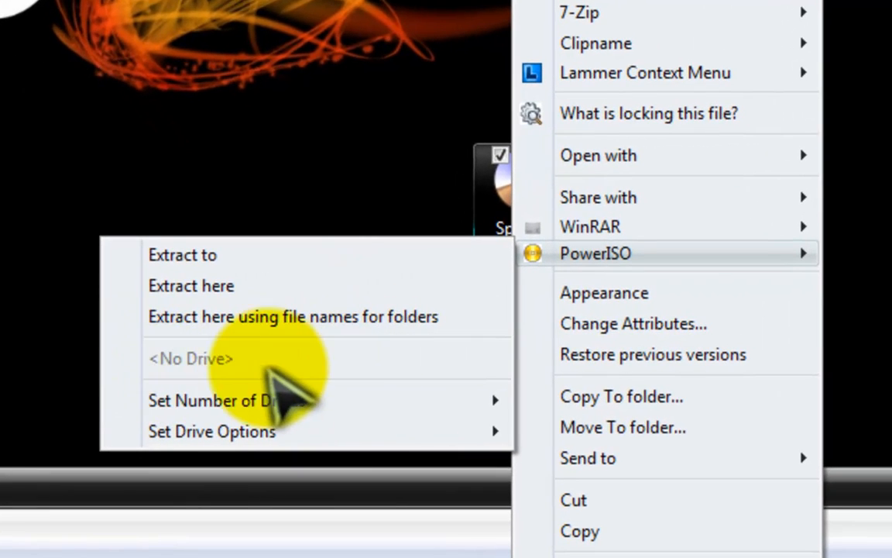
mouse_move(333, 380)
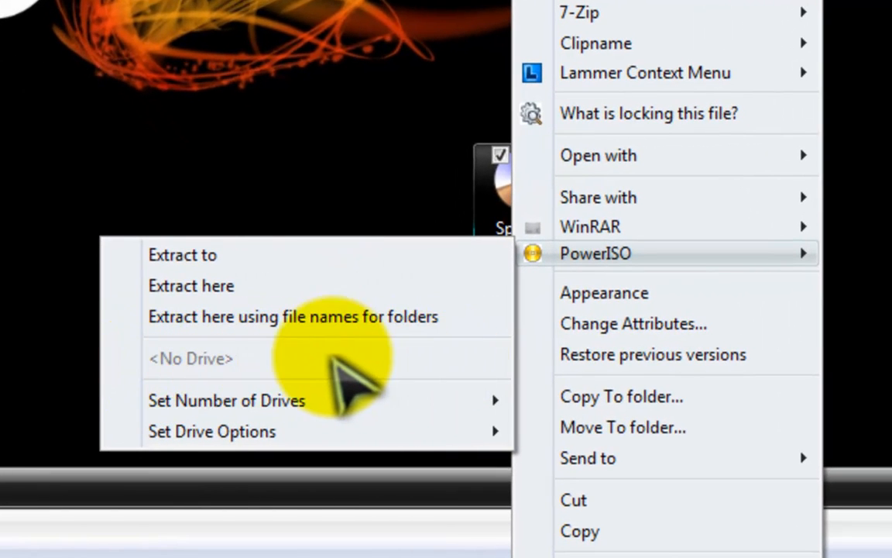
mouse_move(403, 380)
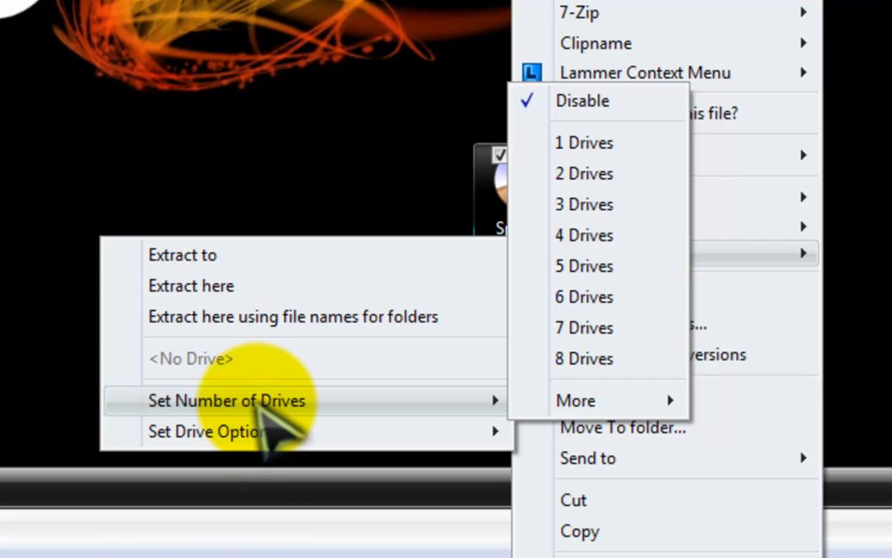
mouse_move(612, 143)
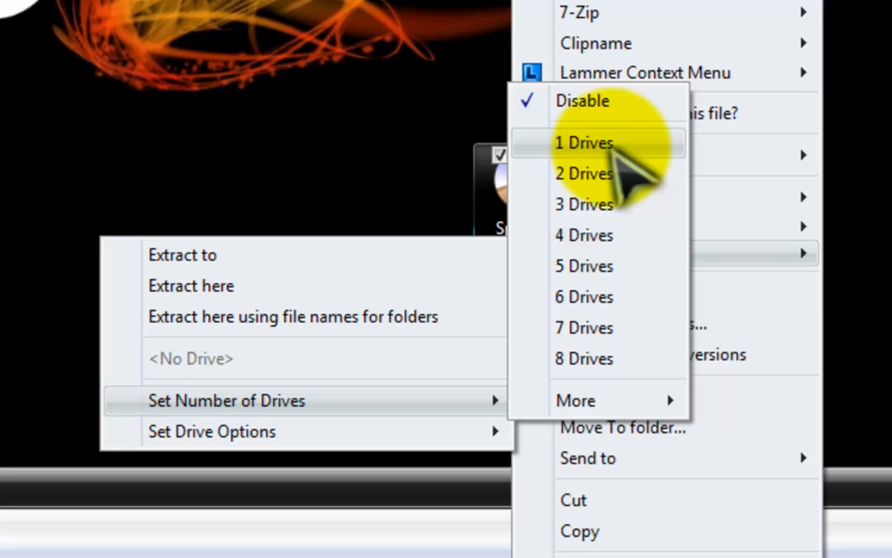
mouse_move(584, 143)
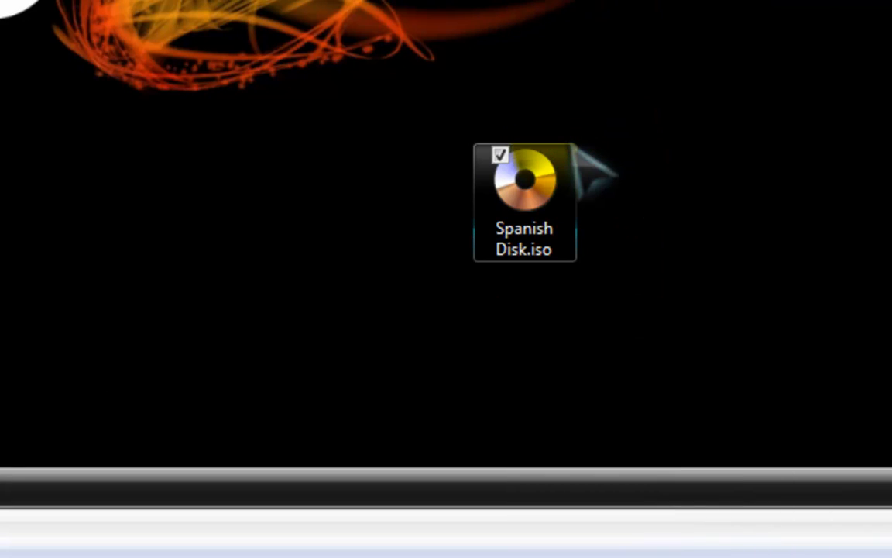
right_click(524, 186)
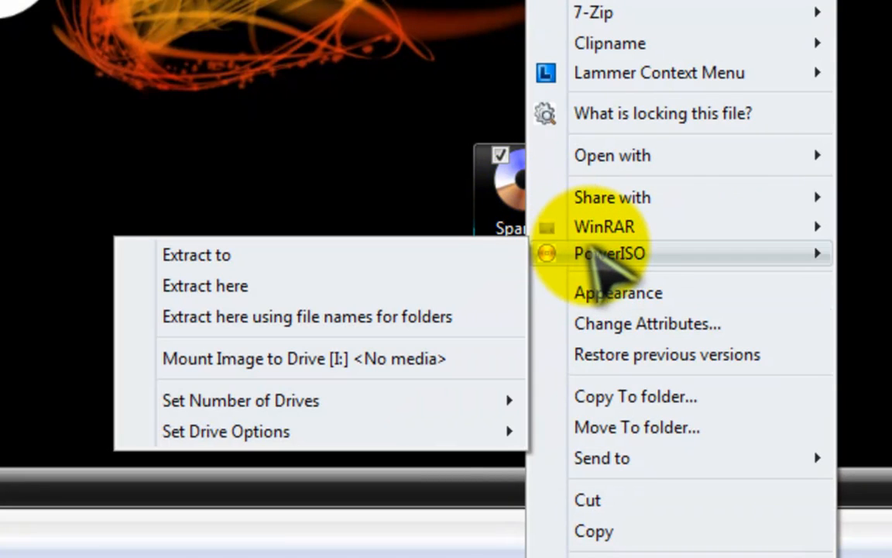
mouse_move(304, 358)
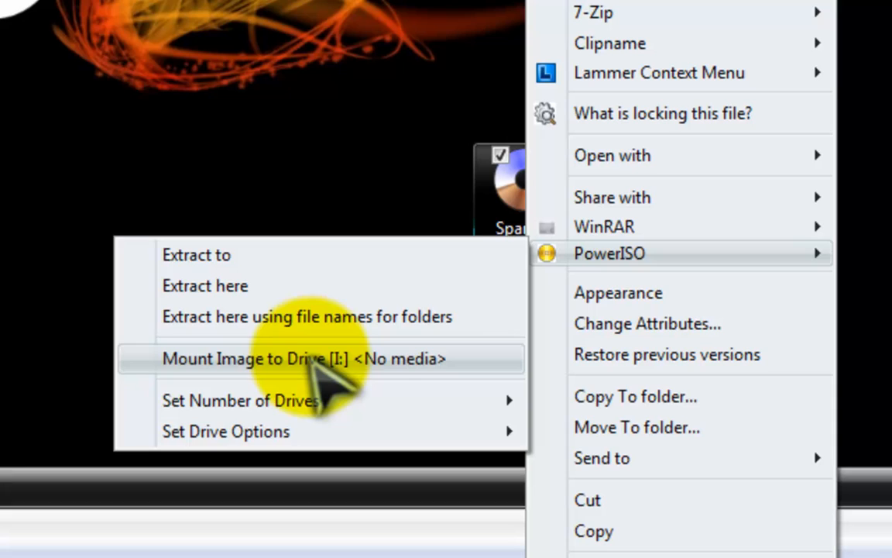
mouse_move(167, 395)
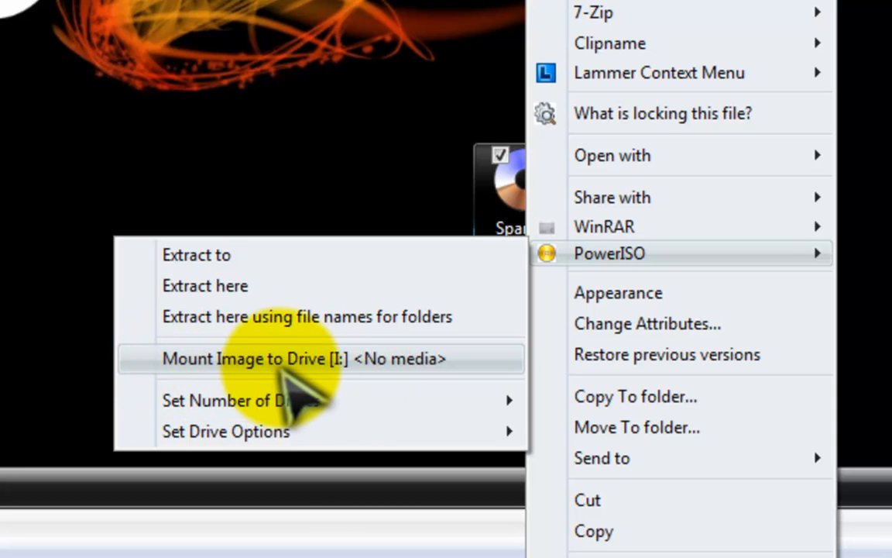
mouse_move(372, 395)
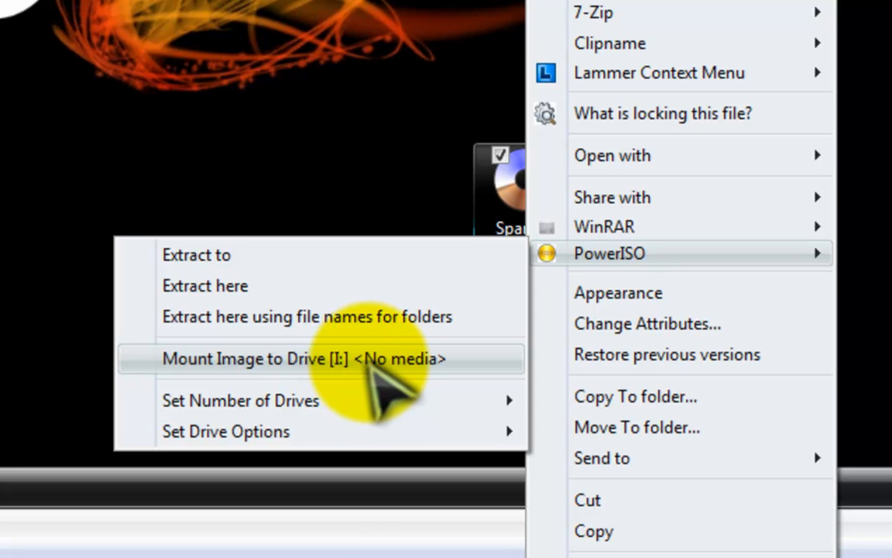
click(304, 358)
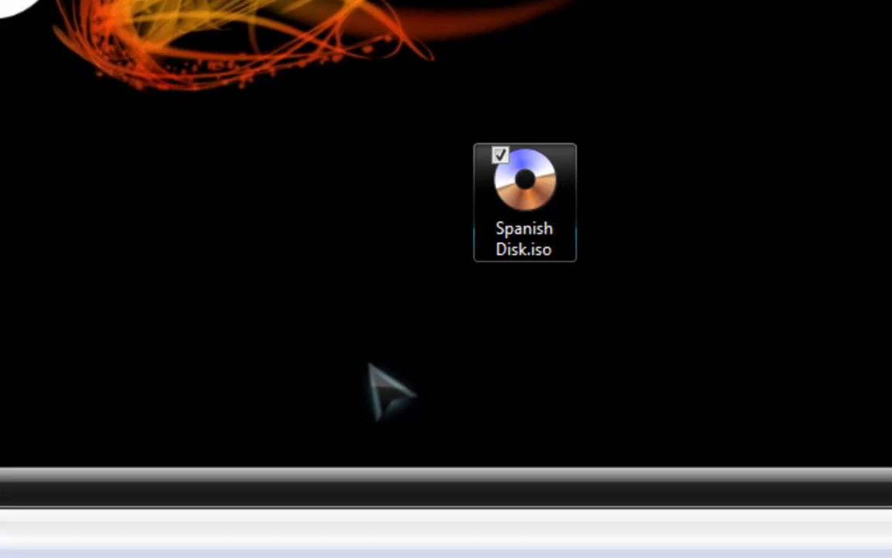
mouse_move(627, 128)
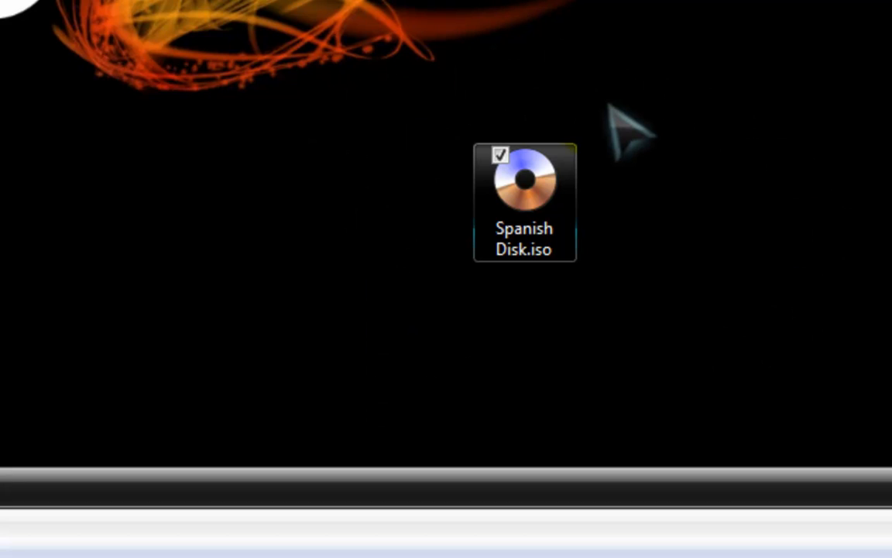
mouse_move(627, 132)
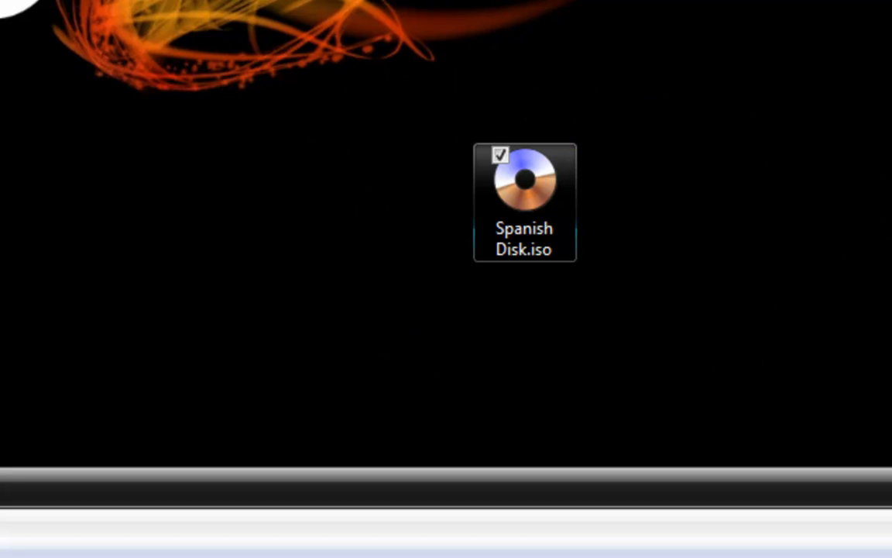
Step: Reopen Computer, select the new I: CD Drive - CUADROS entry, then deselect it
double_click(525, 184)
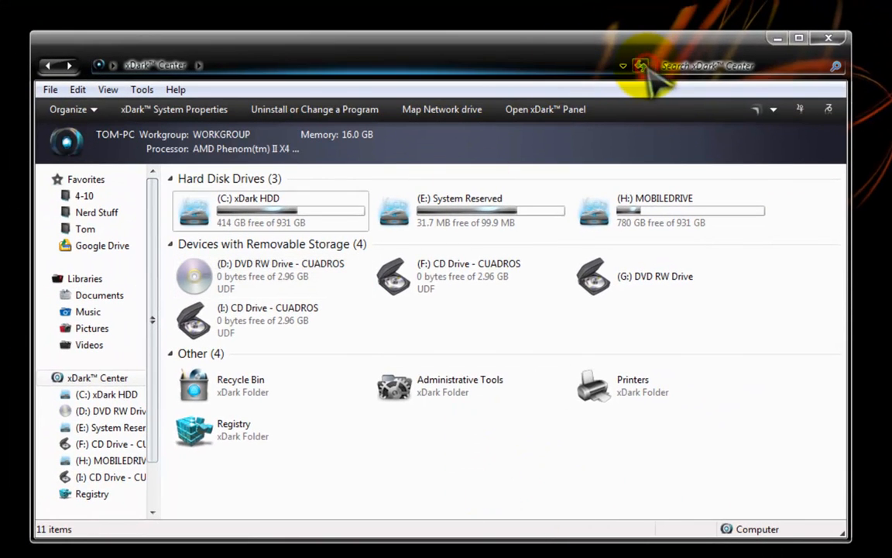
click(270, 320)
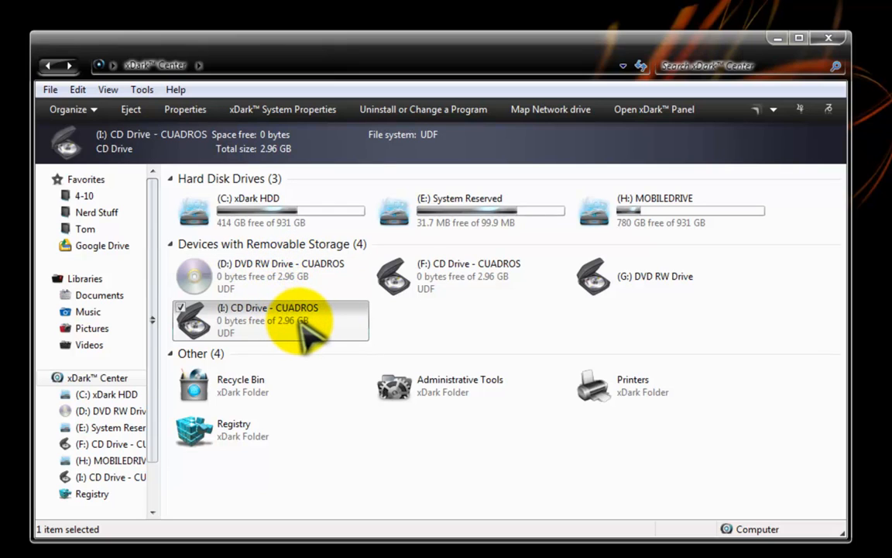
mouse_move(298, 348)
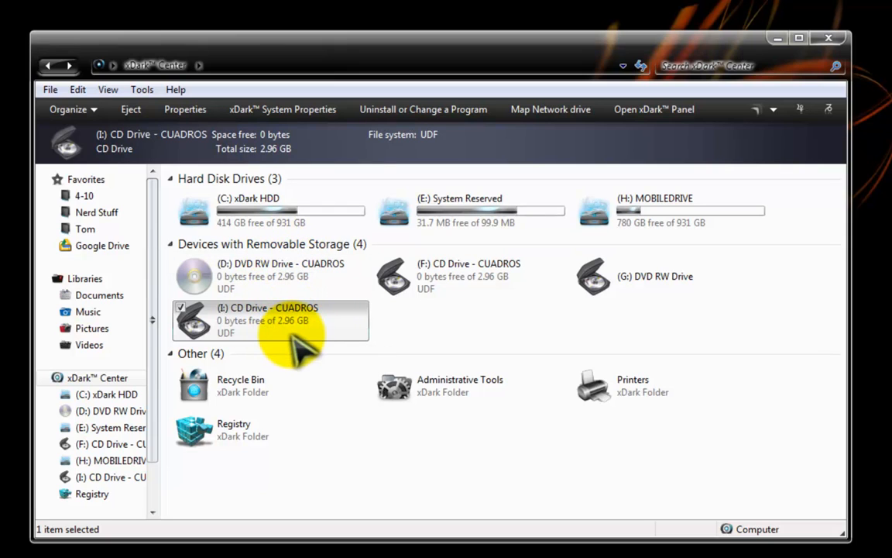
mouse_move(290, 276)
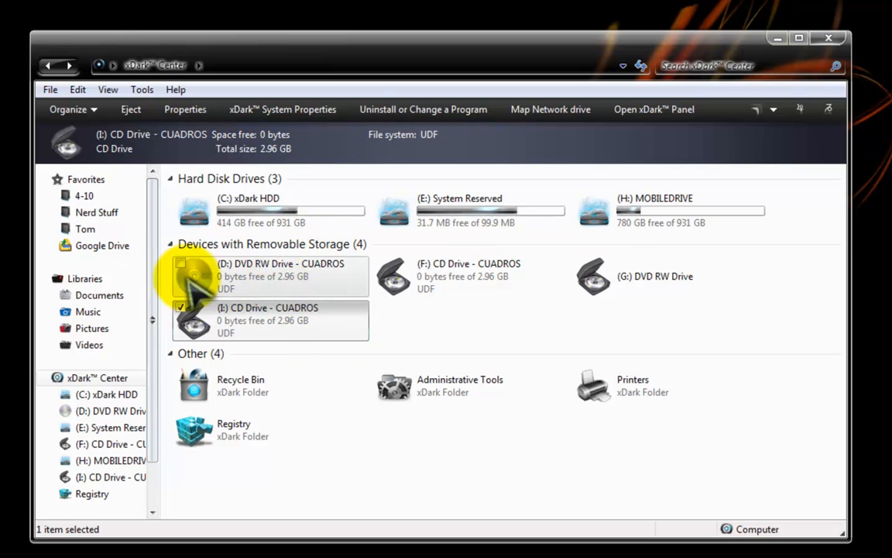
click(515, 334)
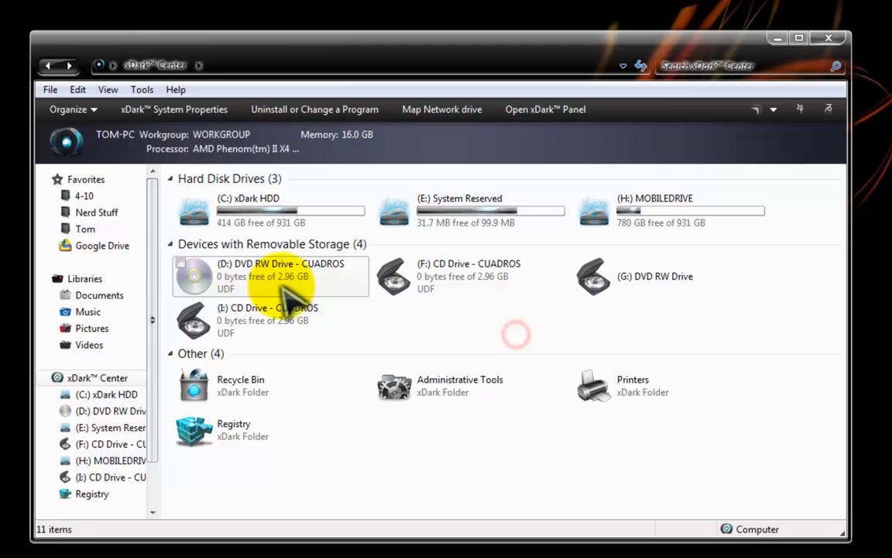
Step: Eject the DVD from D:, browse I:\VIDEO_TS, then return to Computer
click(272, 276)
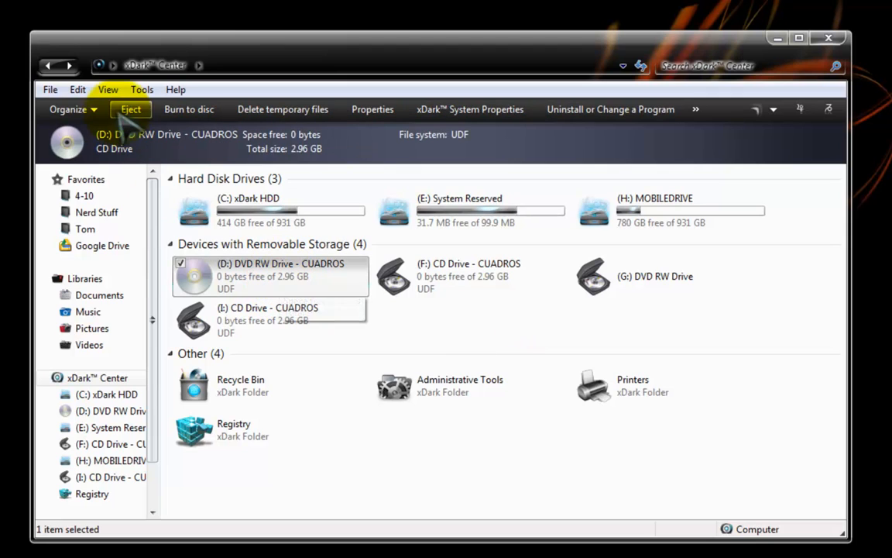
mouse_move(542, 384)
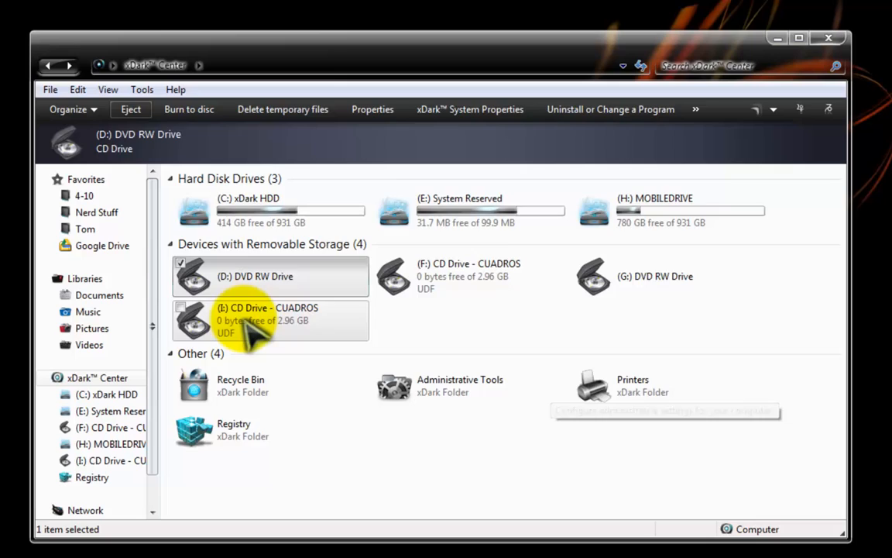
double_click(269, 320)
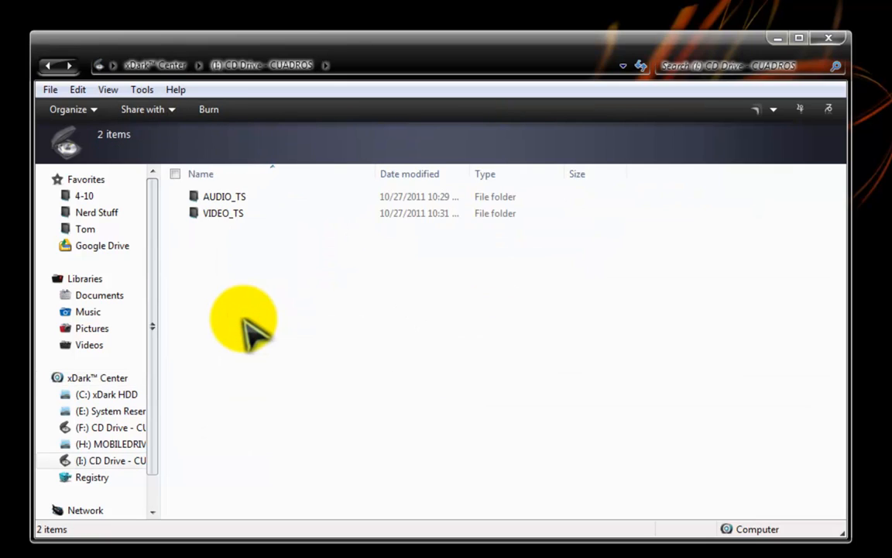
mouse_move(256, 267)
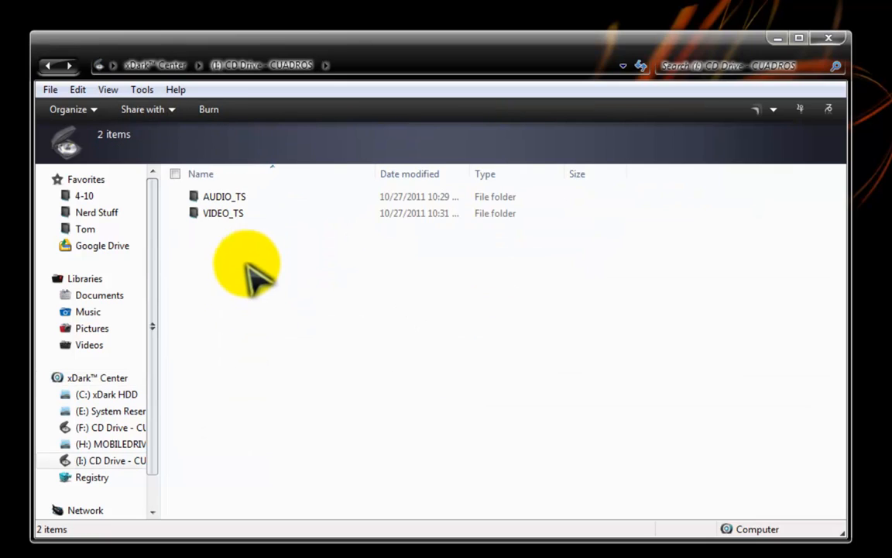
double_click(223, 213)
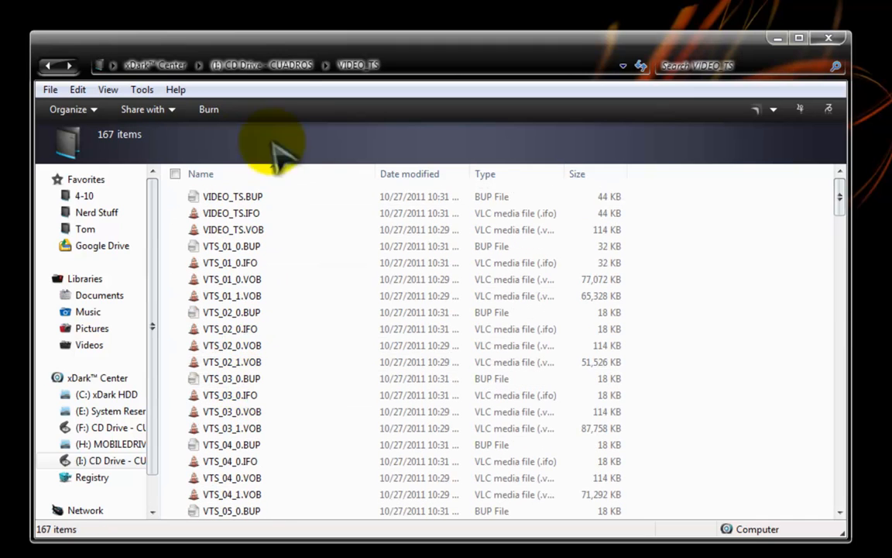
click(291, 65)
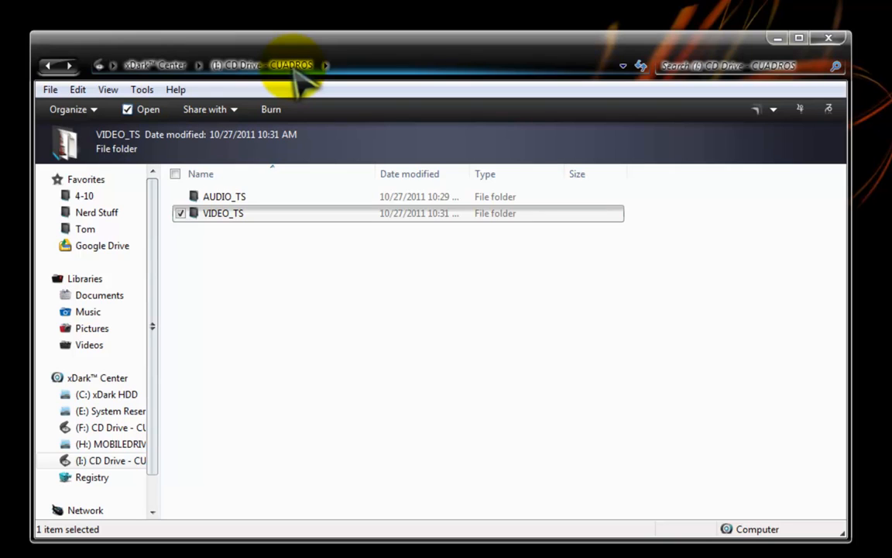
click(333, 352)
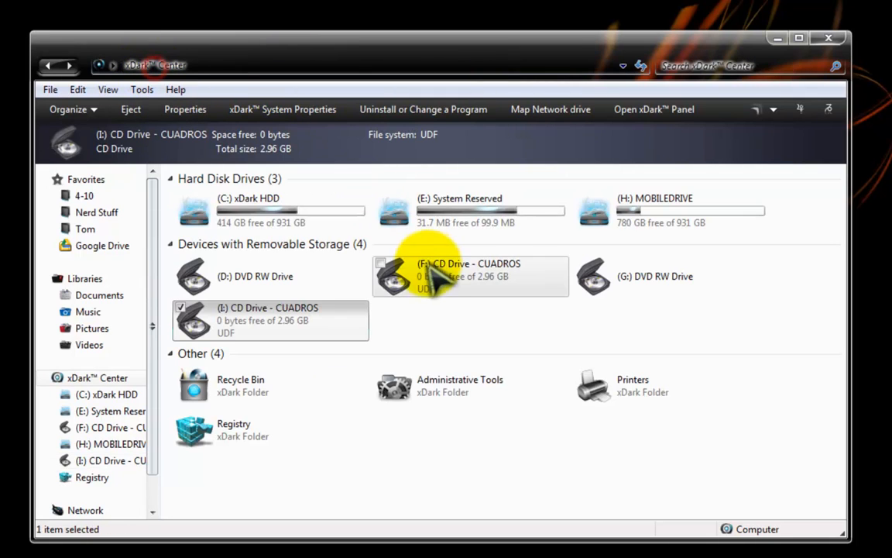
mouse_move(379, 326)
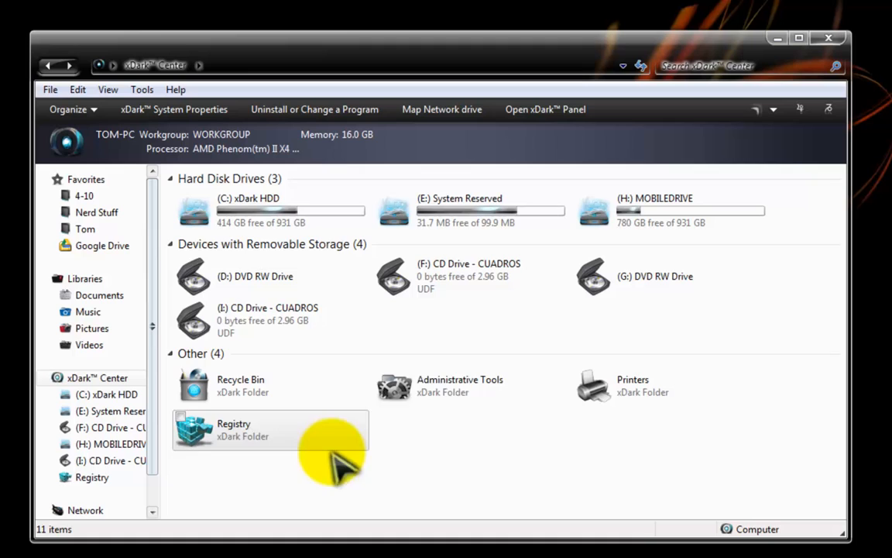
mouse_move(344, 384)
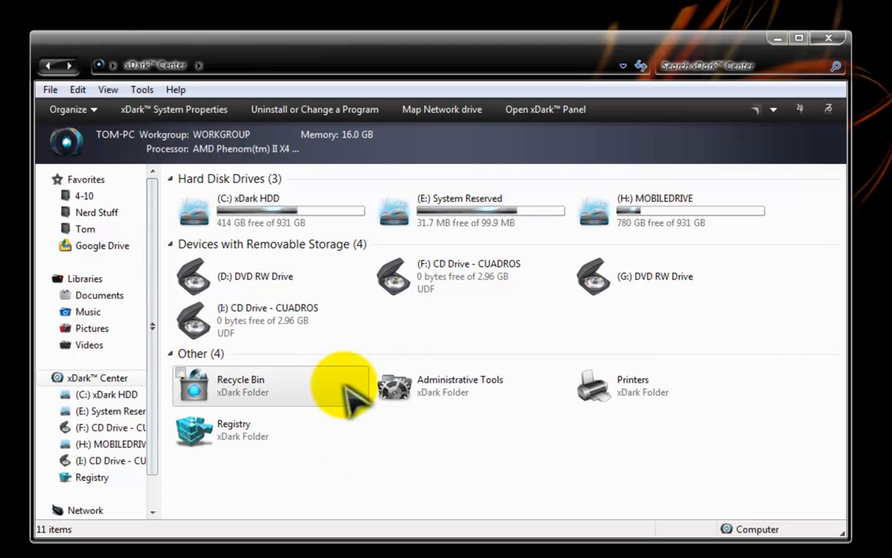
mouse_move(775, 51)
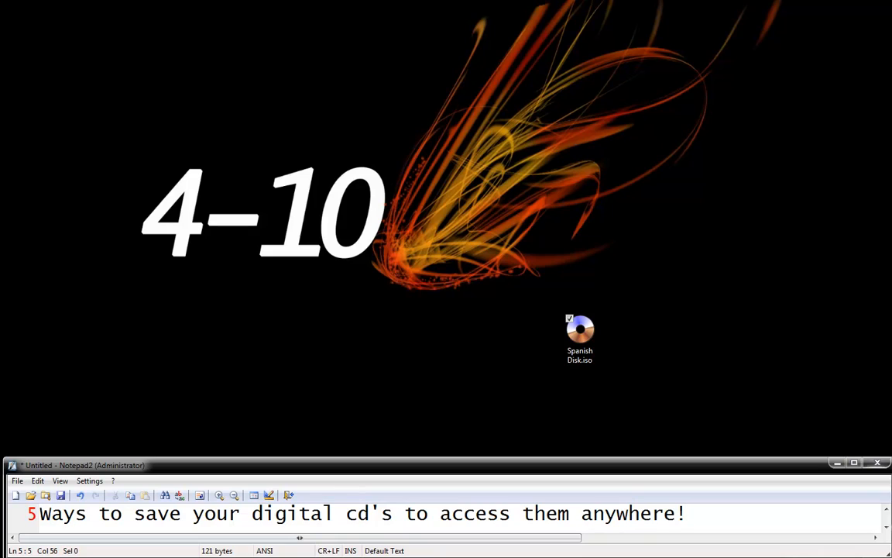
Step: Bring Chrome forward showing the ISODisk page at isodisk.com
click(684, 512)
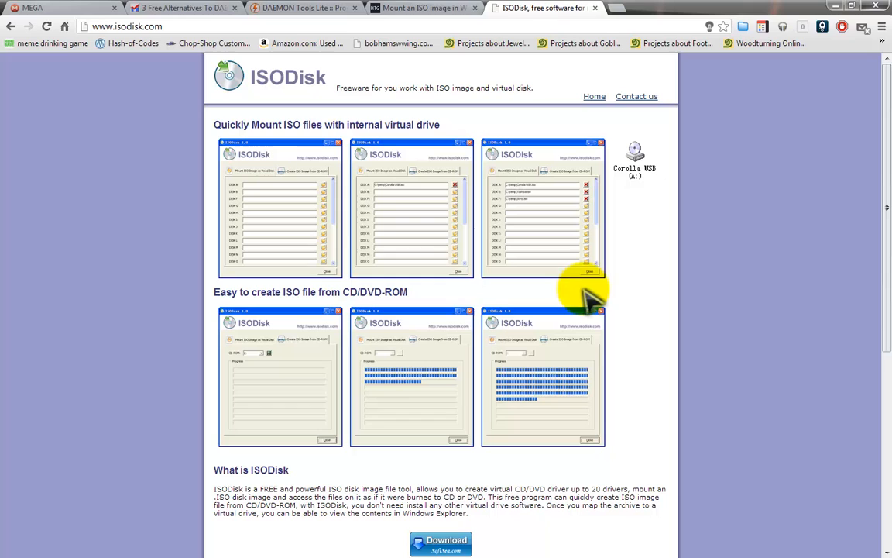
mouse_move(89, 14)
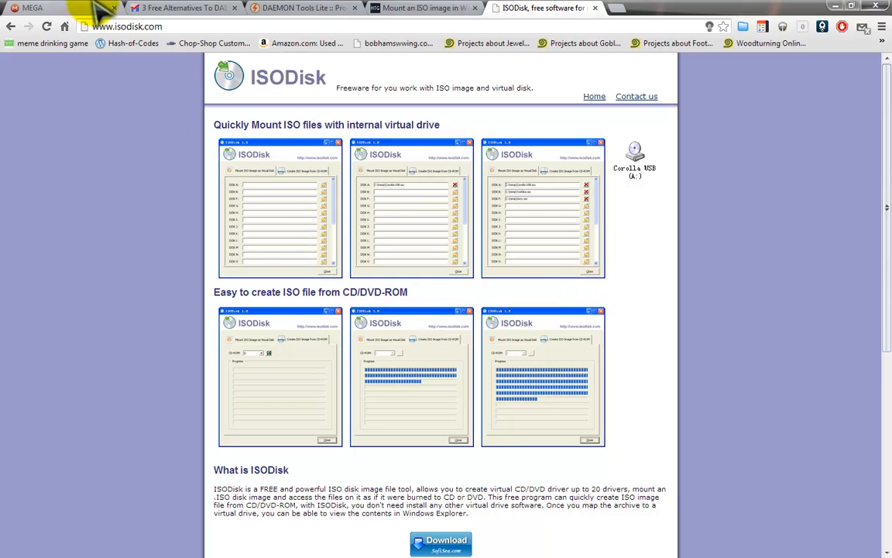
Step: Switch Chrome to the MEGA tab showing mega.co.nz
click(54, 7)
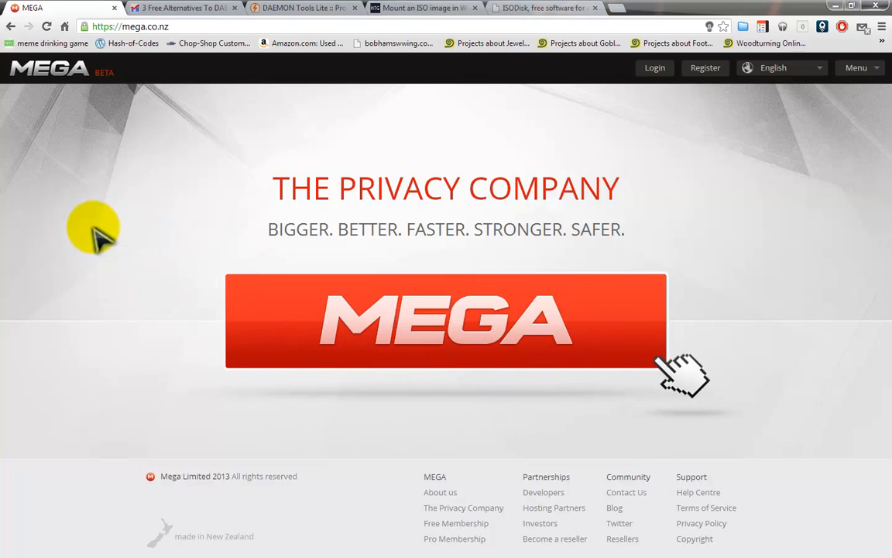
mouse_move(410, 228)
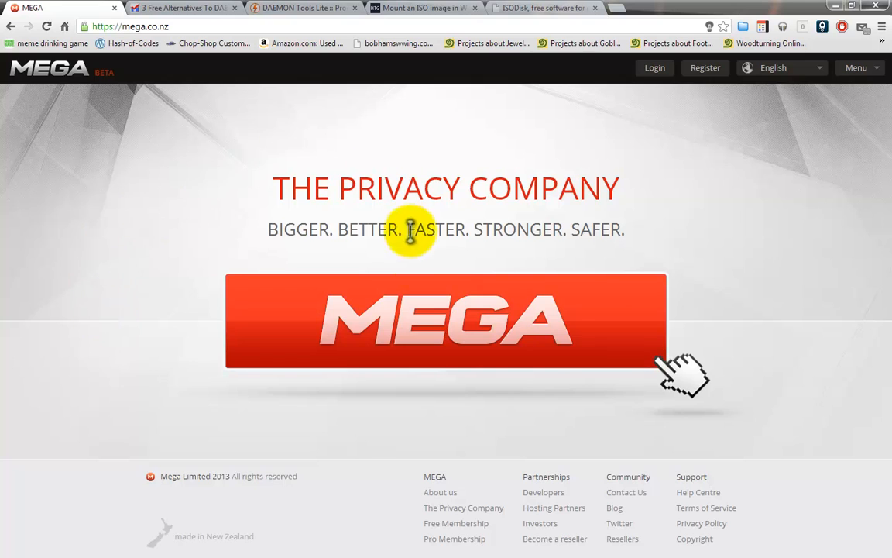
mouse_move(787, 320)
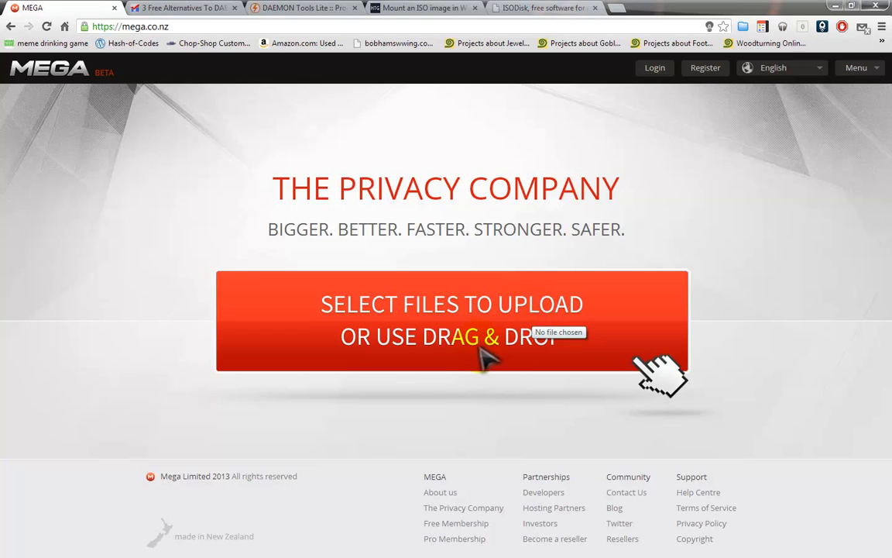
mouse_move(488, 344)
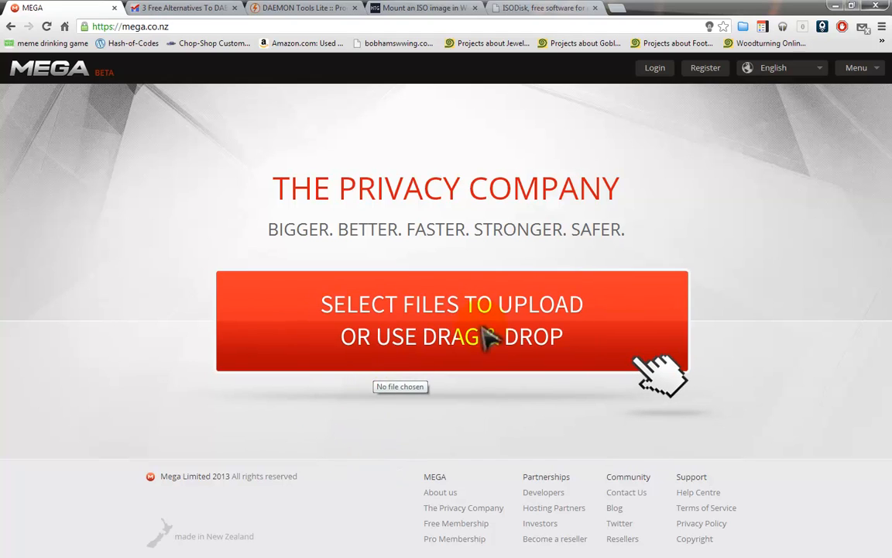
mouse_move(604, 326)
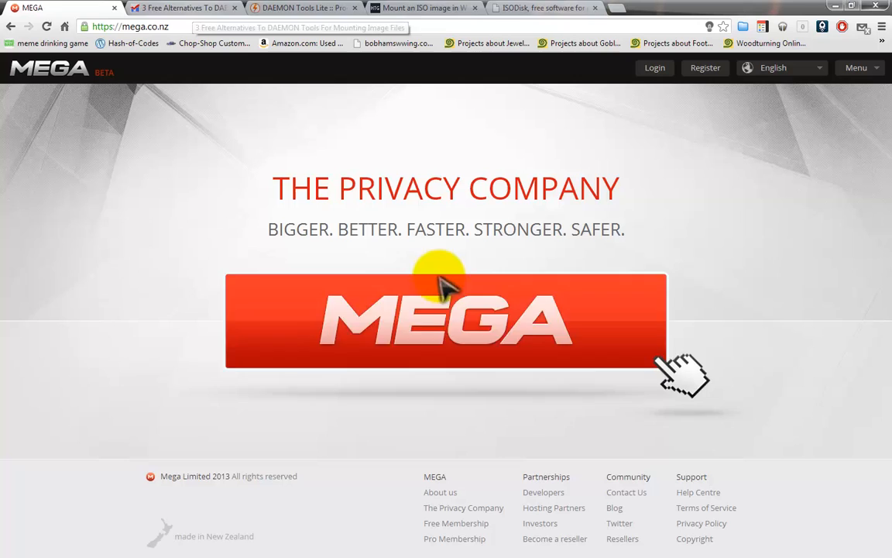
mouse_move(825, 69)
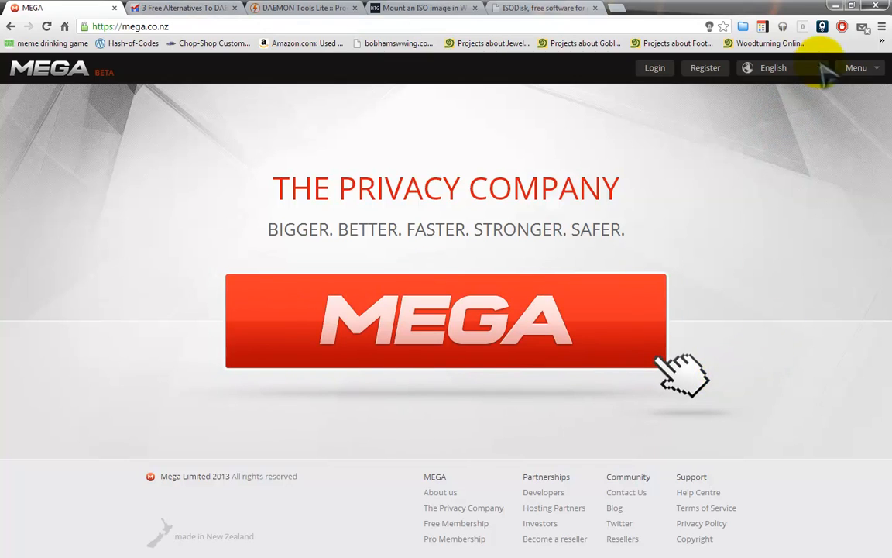
mouse_move(837, 15)
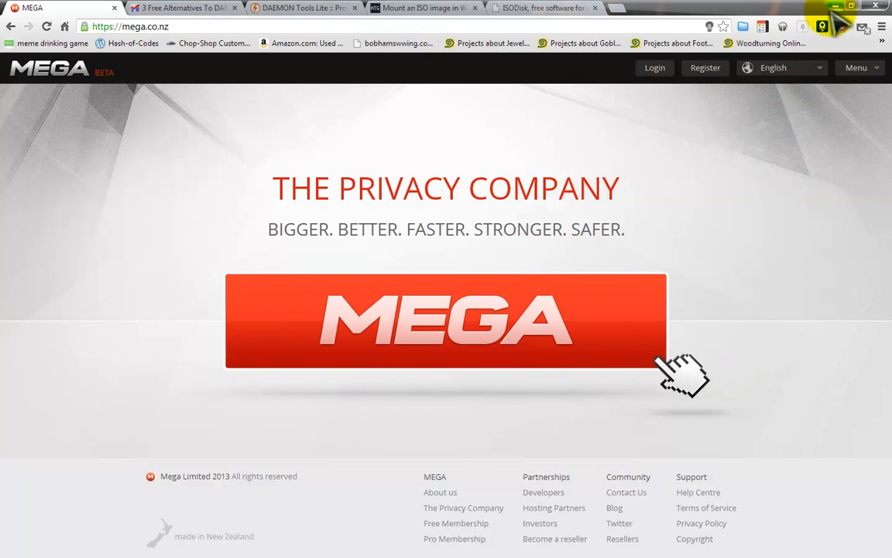
mouse_move(836, 13)
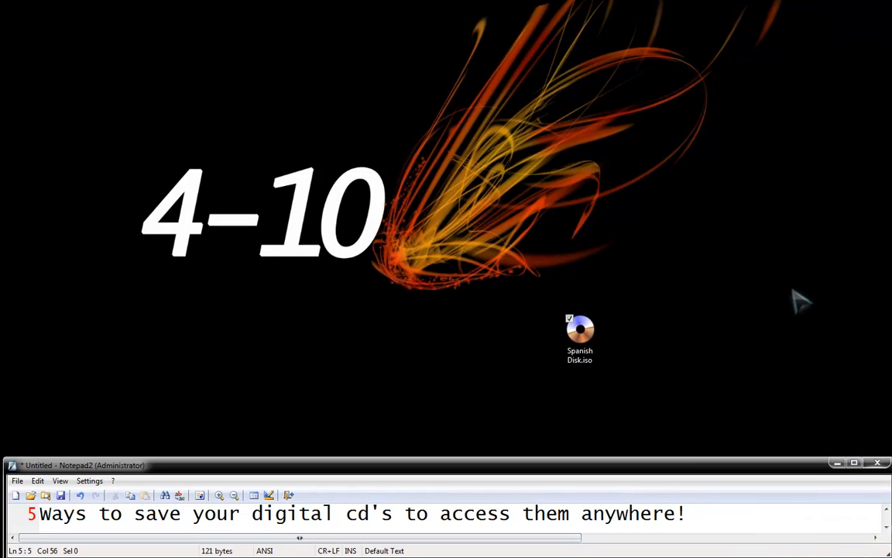
click(686, 513)
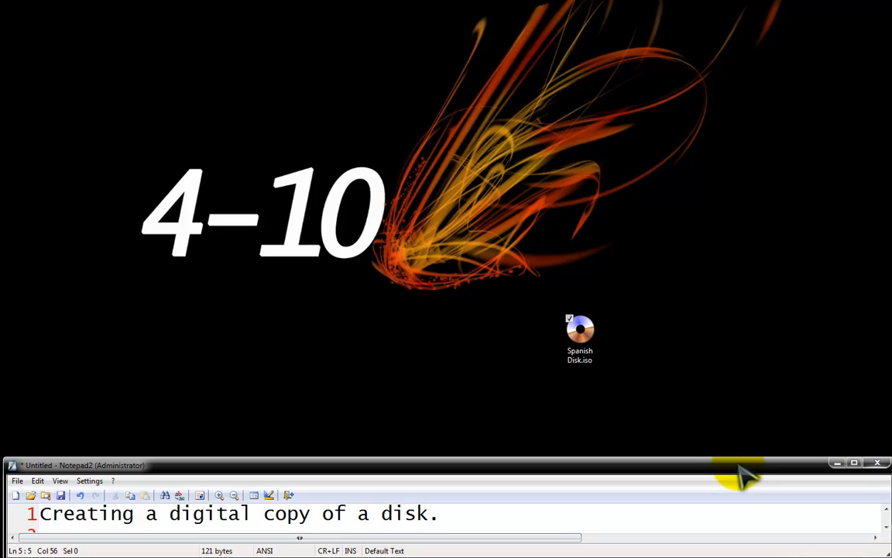
mouse_move(736, 476)
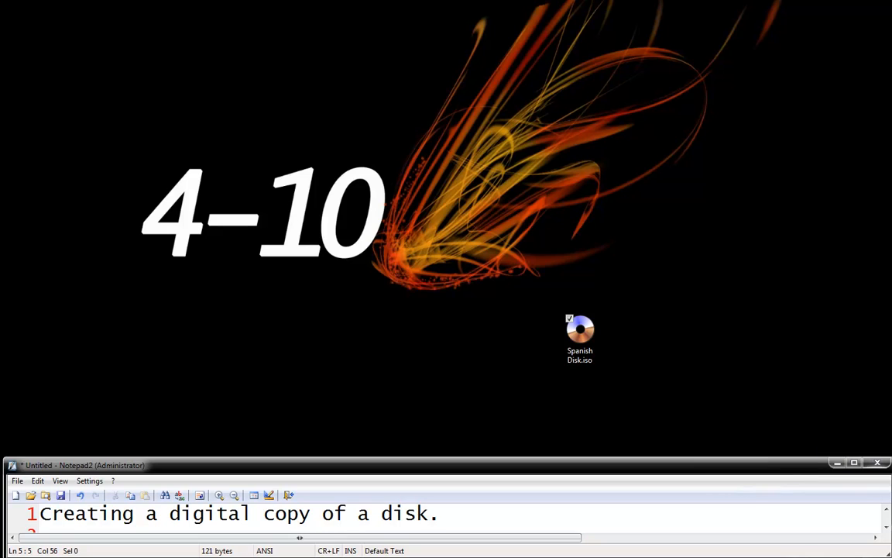